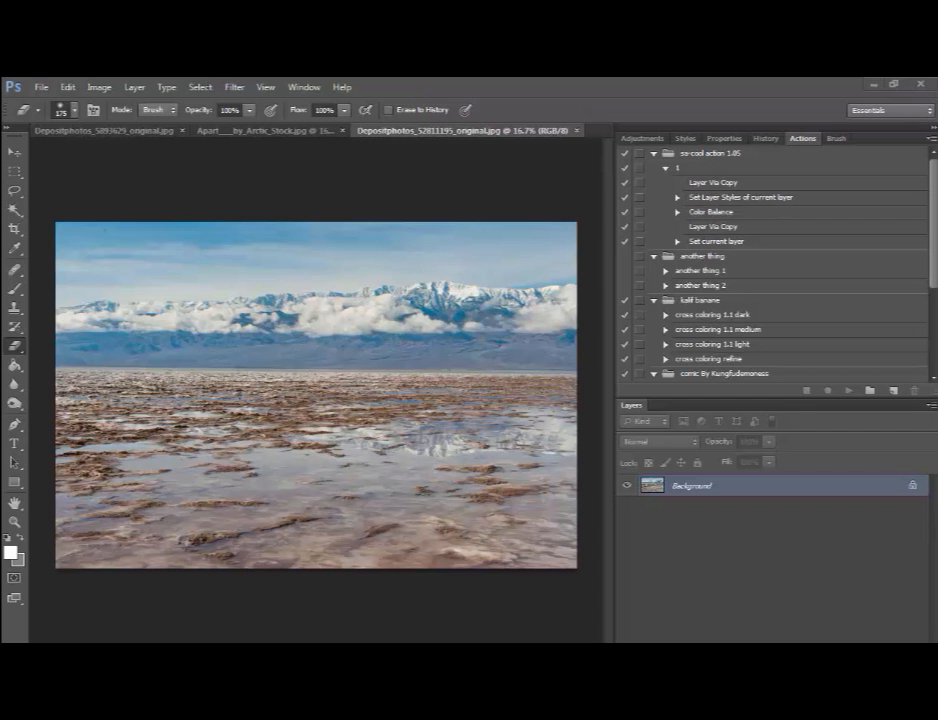
# - Flip between the salt flat and tundra photos, leaving the rocky tundra showing
pyautogui.click(280, 130)
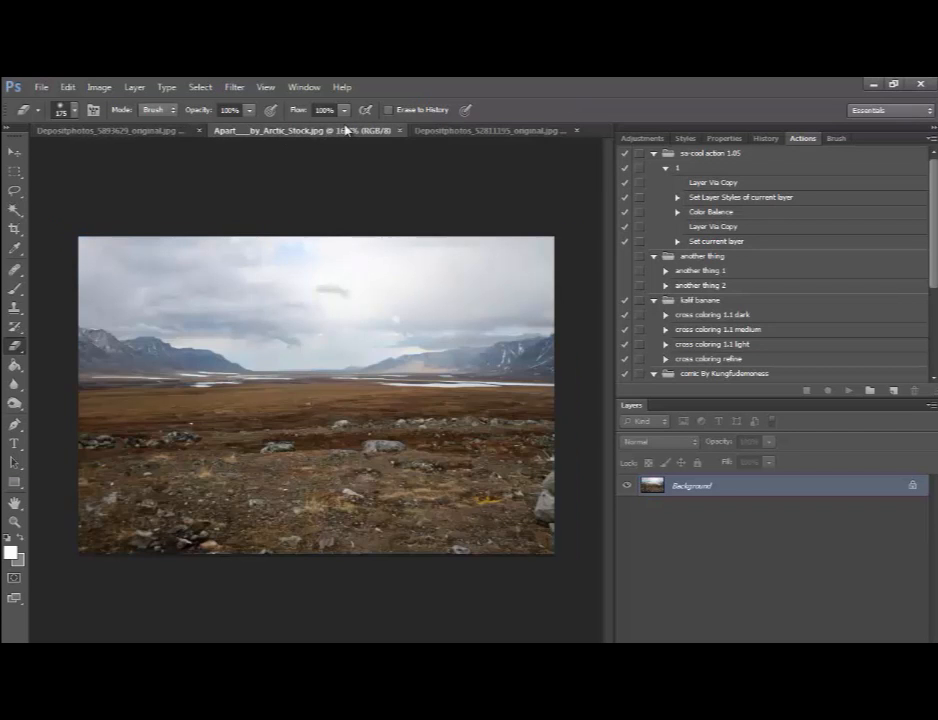
pyautogui.moveTo(338, 206)
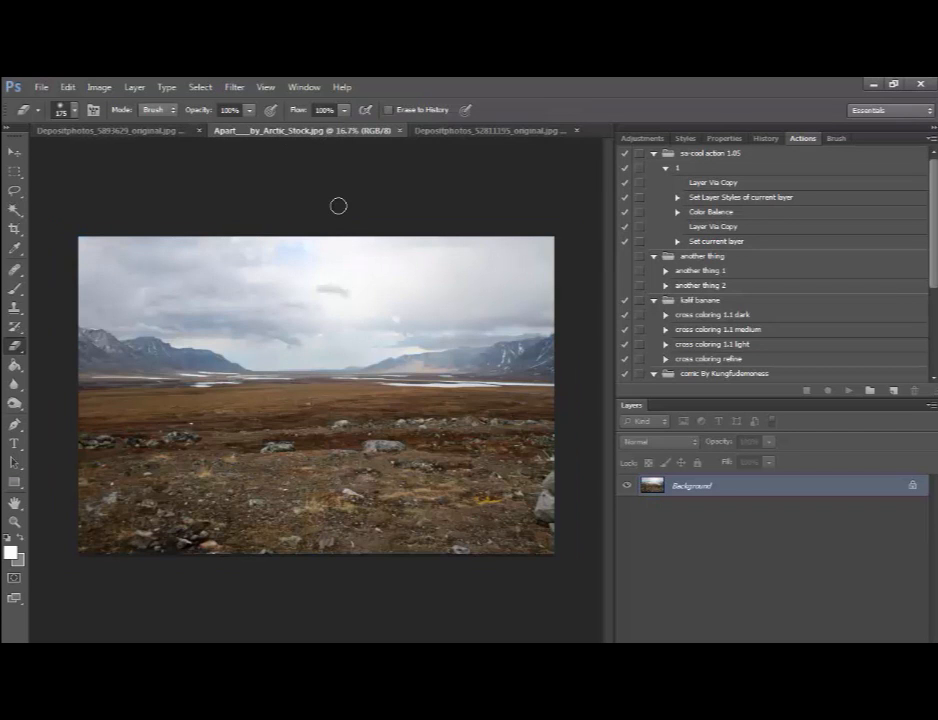
pyautogui.click(108, 132)
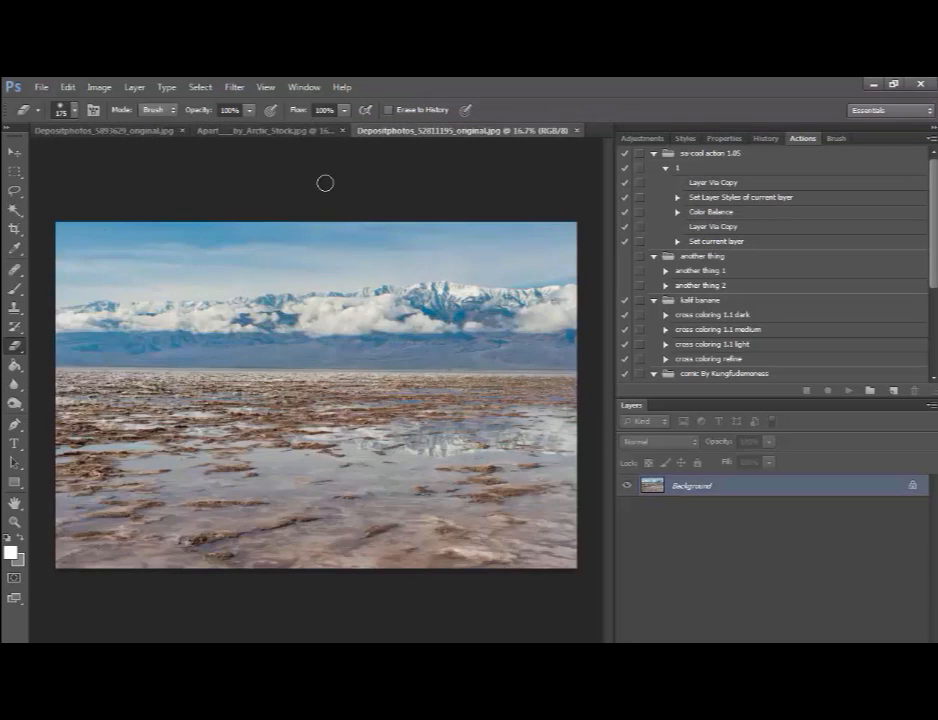
pyautogui.moveTo(348, 320)
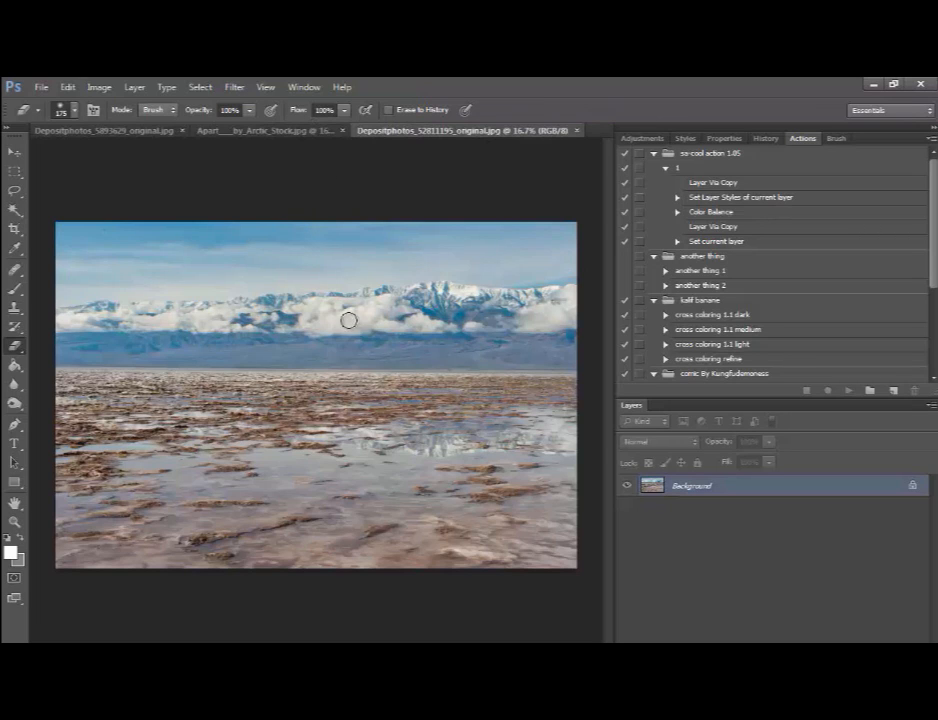
pyautogui.click(264, 132)
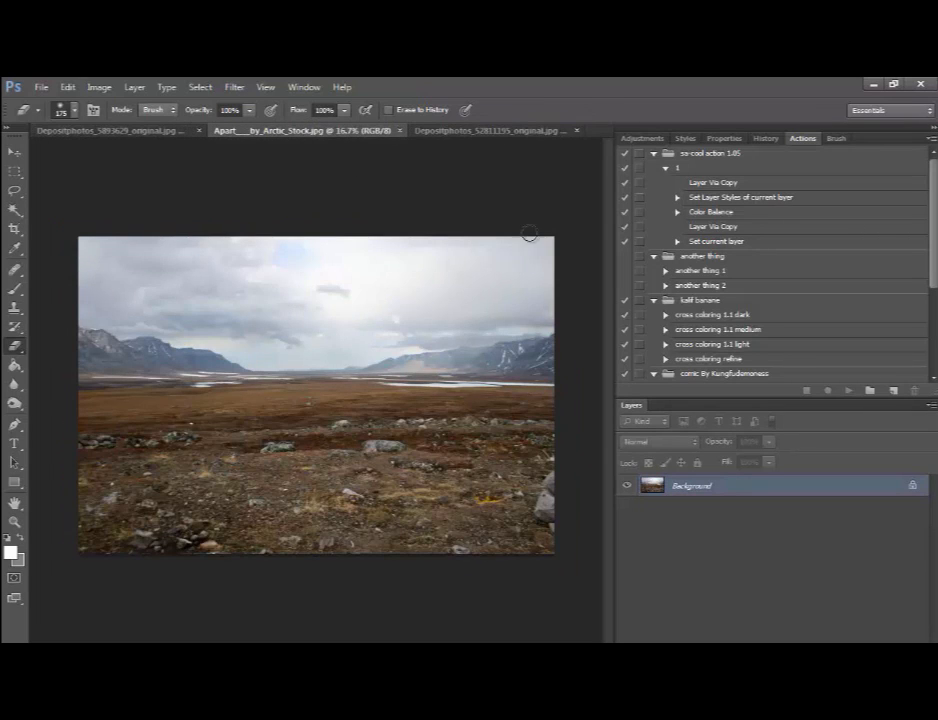
pyautogui.moveTo(736, 528)
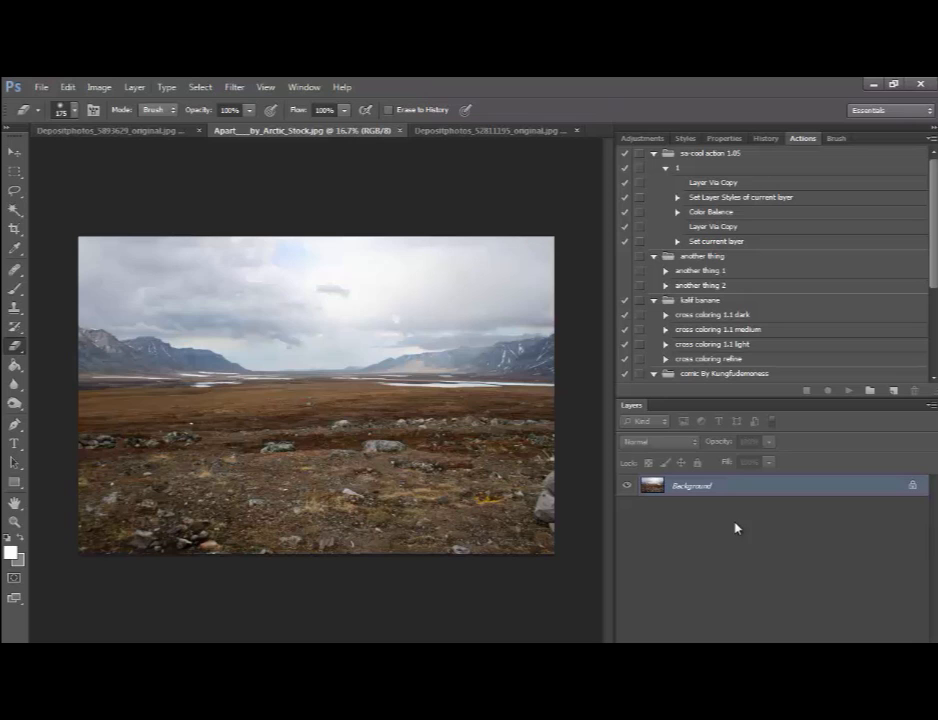
# - Lower the tundra photo's saturation via Hue/Saturation, then show the salt flat photo again
pyautogui.click(98, 88)
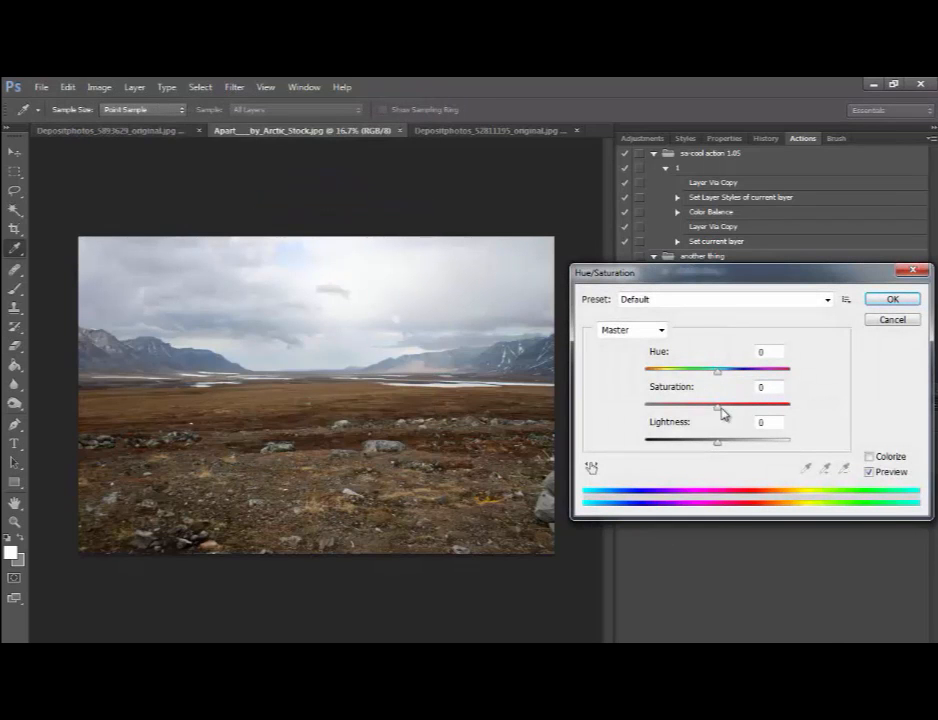
pyautogui.moveTo(718, 404); pyautogui.dragTo(682, 404)
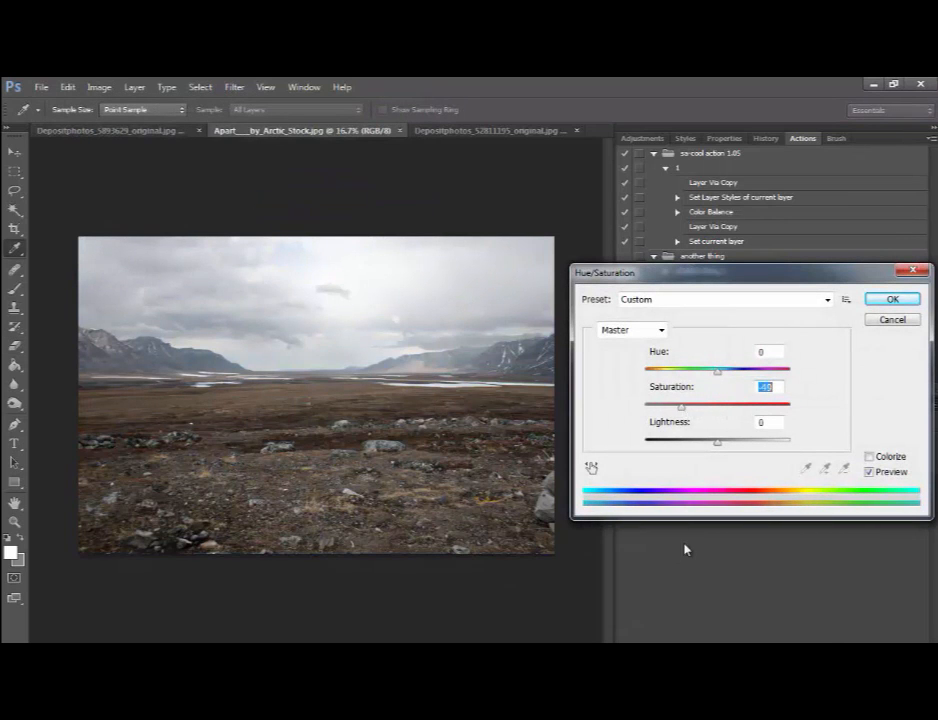
pyautogui.click(892, 298)
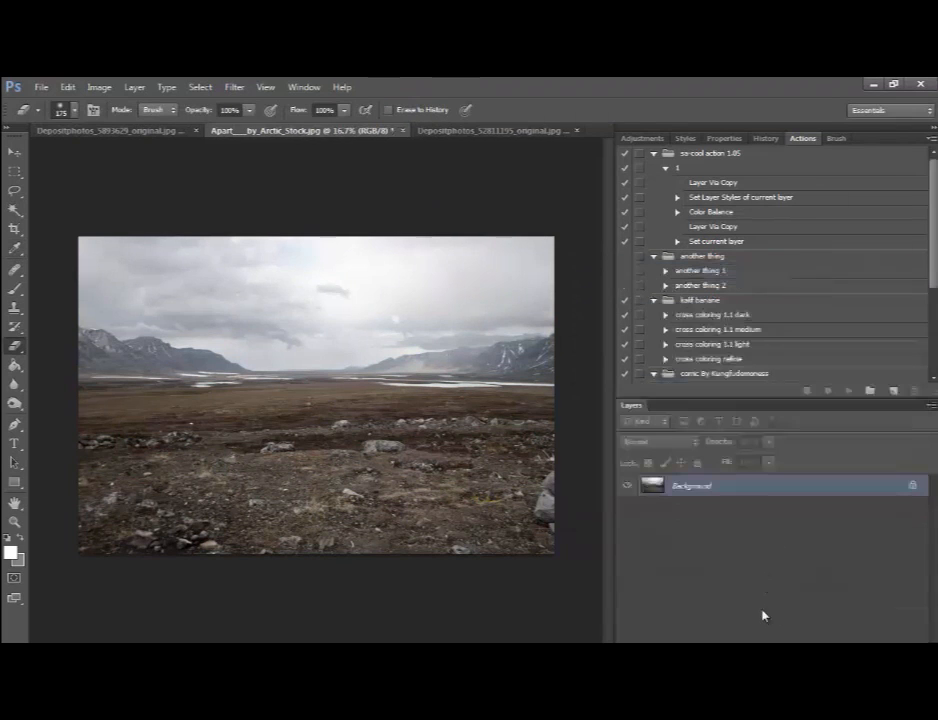
pyautogui.click(464, 130)
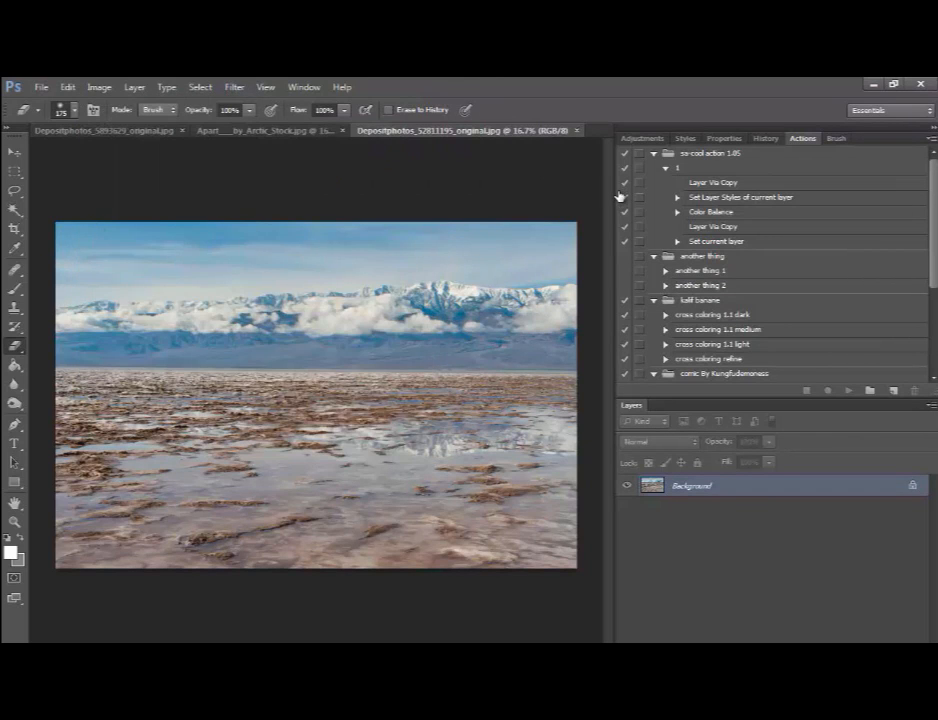
# - Place the salt flat photo over the tundra as Layer 1 and erase its sky and mountains
pyautogui.click(14, 150)
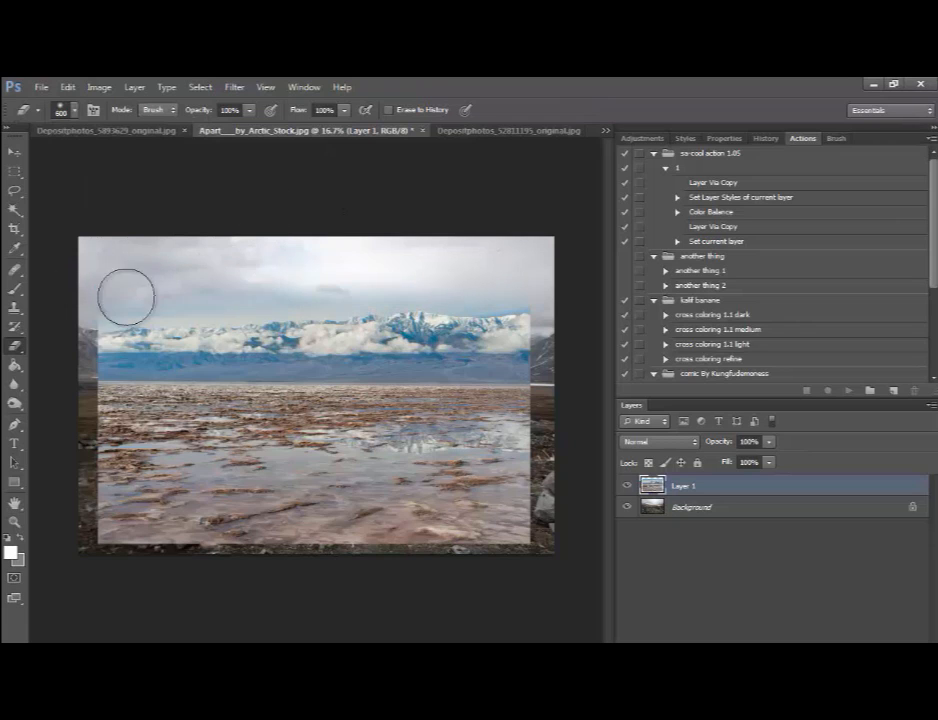
pyautogui.moveTo(128, 296); pyautogui.dragTo(564, 364)
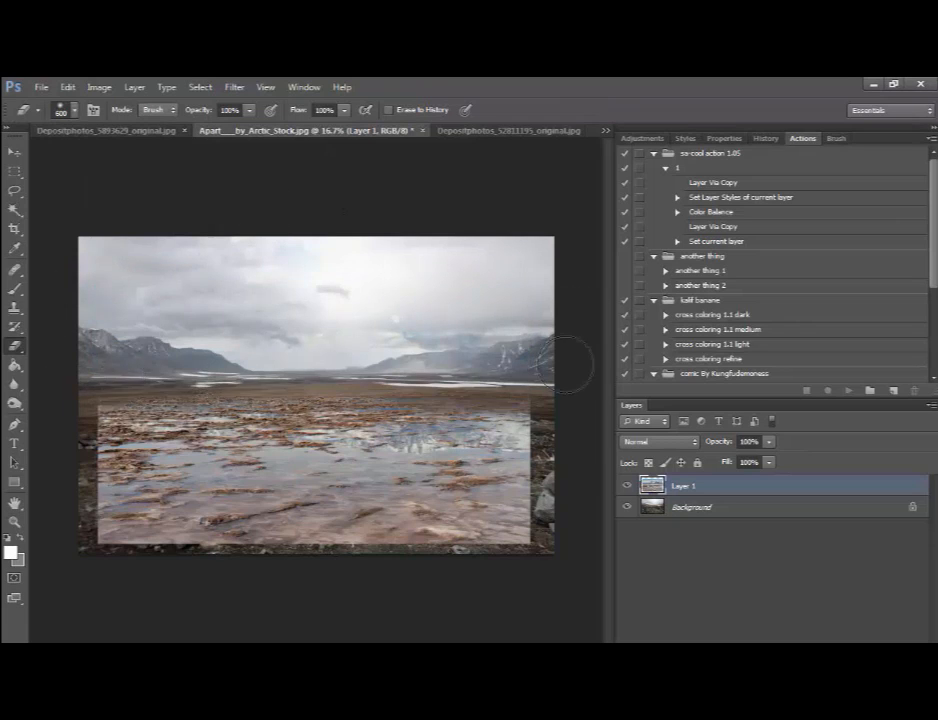
pyautogui.moveTo(796, 348)
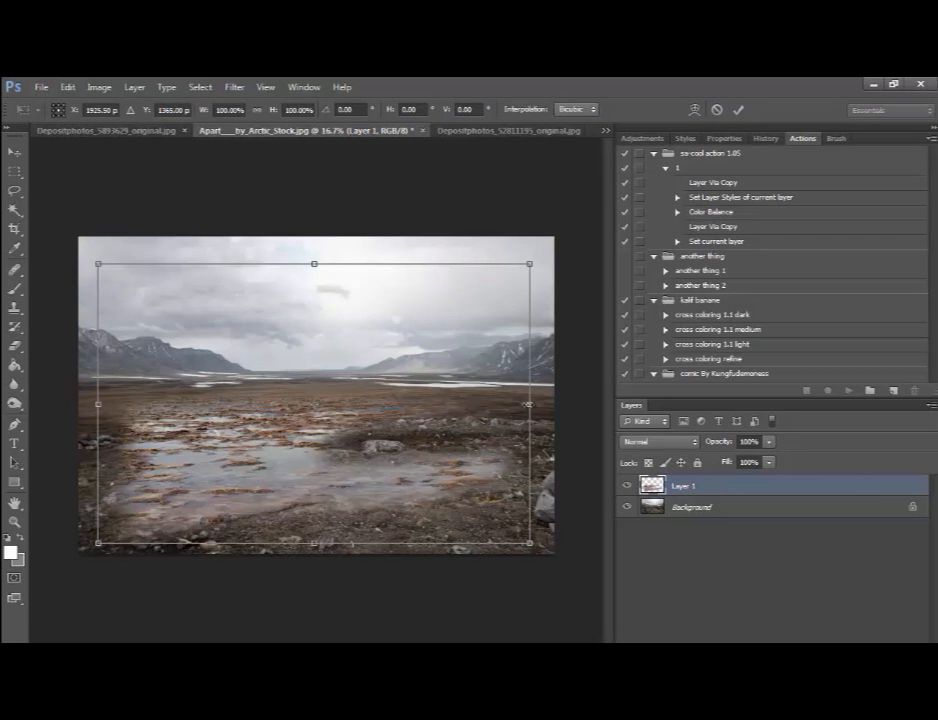
# - Free-transform the wet ground layer larger and upward so it covers the tundra foreground
pyautogui.moveTo(528, 404); pyautogui.dragTo(560, 404)
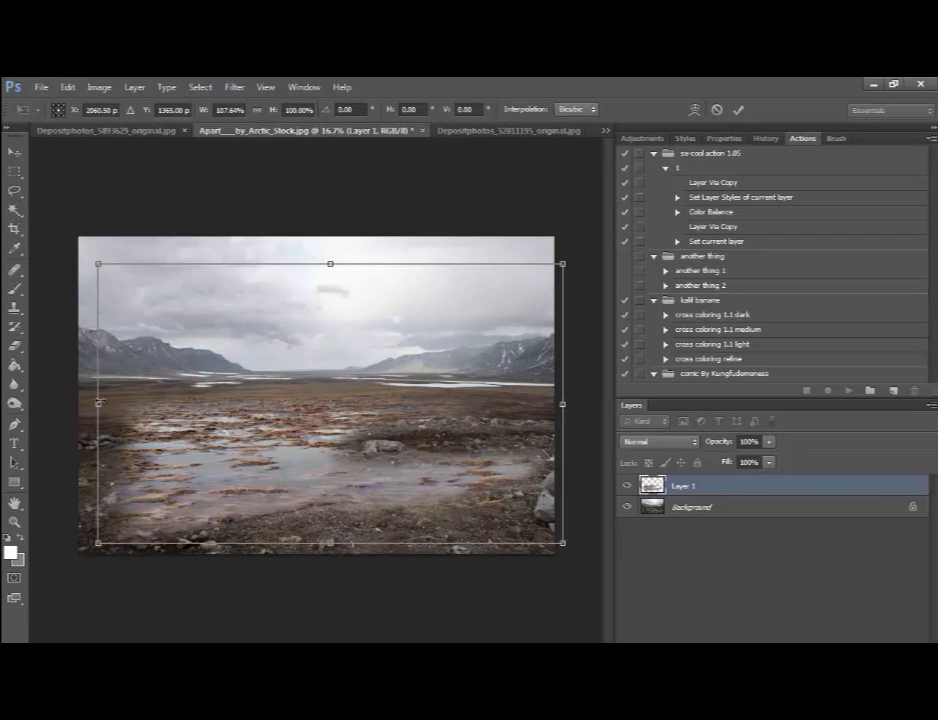
pyautogui.moveTo(330, 264); pyautogui.dragTo(328, 252)
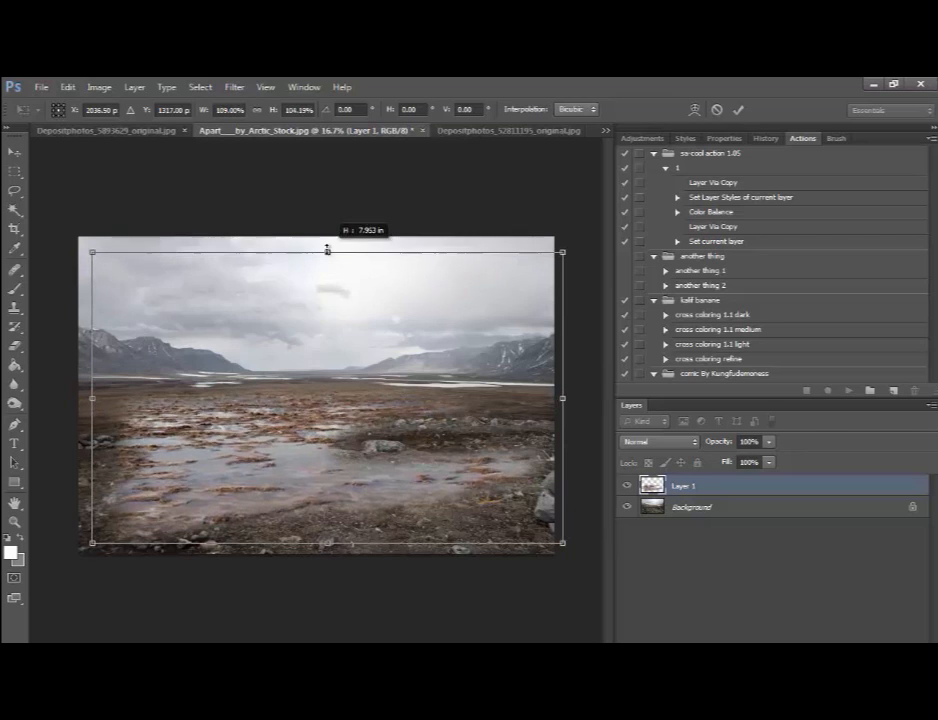
pyautogui.click(738, 110)
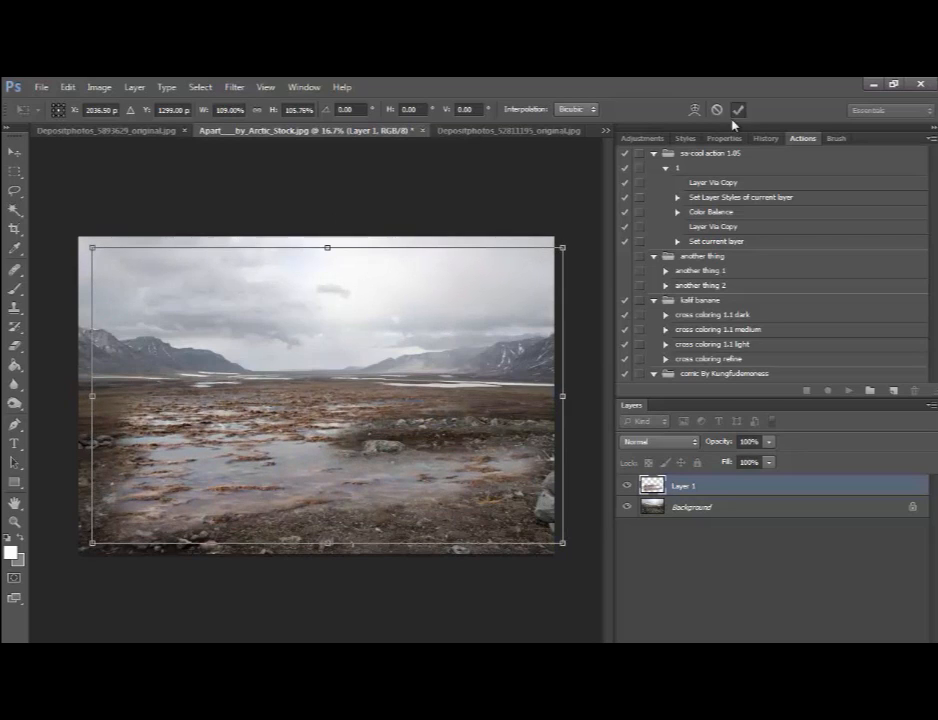
pyautogui.click(100, 88)
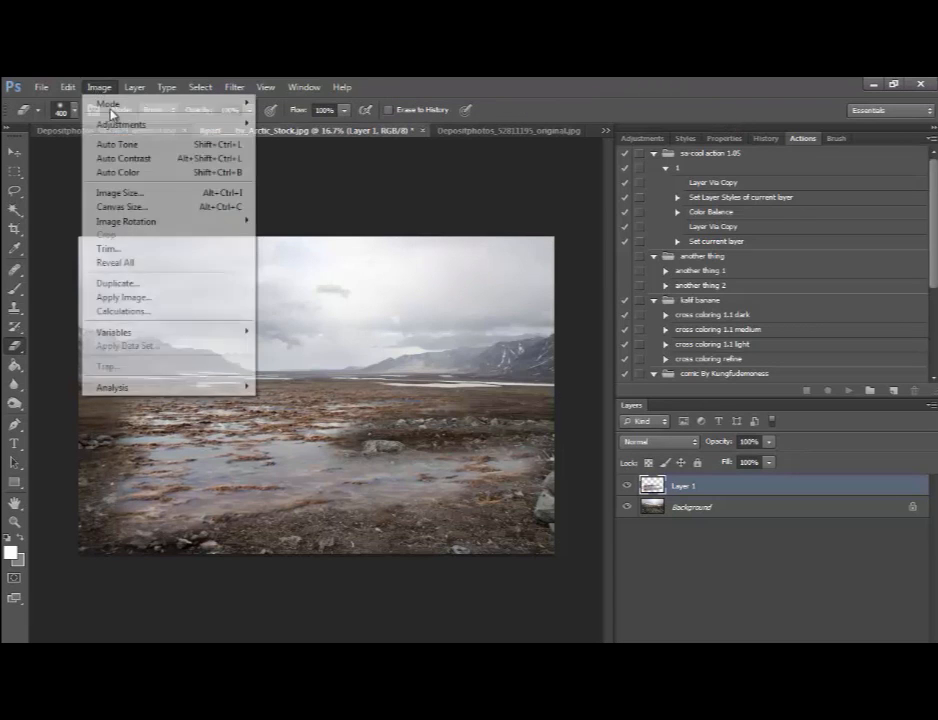
# - Reduce the wet ground layer's saturation so it blends into the grey tundra
pyautogui.click(120, 124)
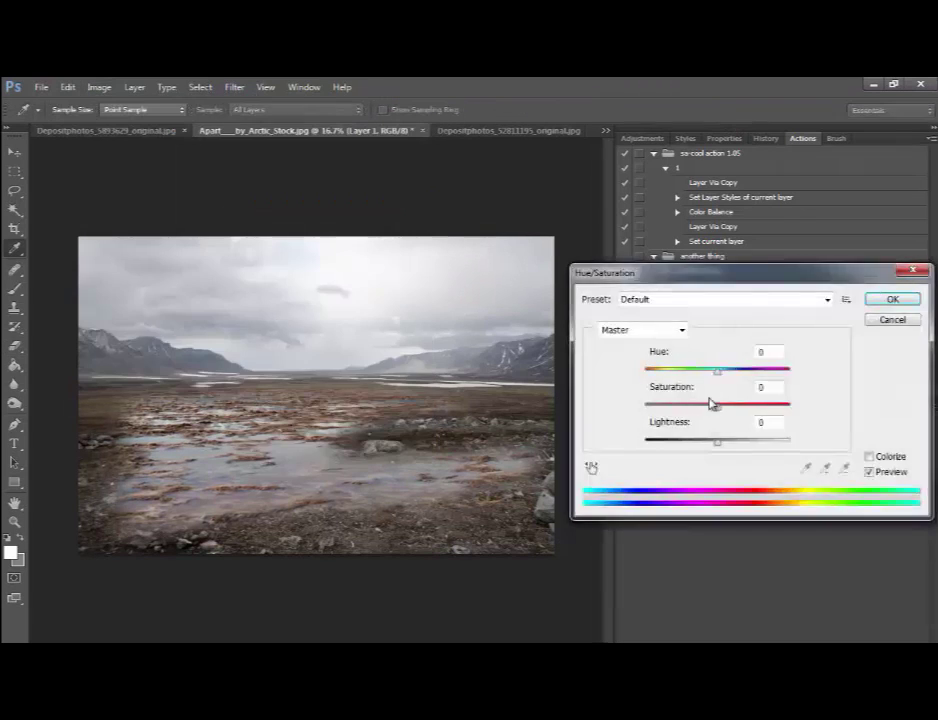
pyautogui.moveTo(716, 404); pyautogui.dragTo(658, 404)
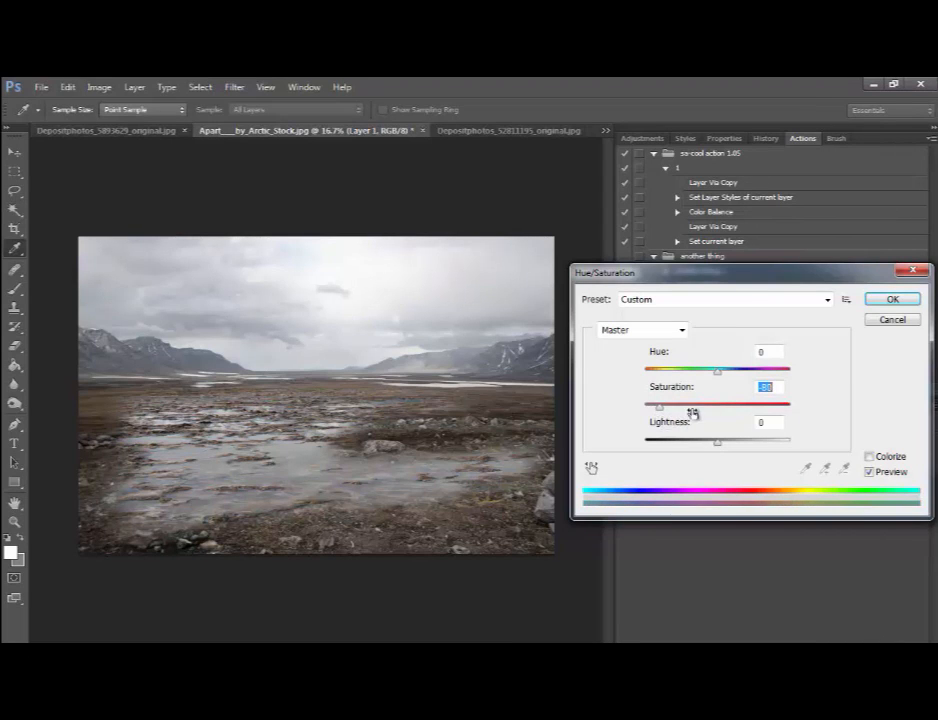
pyautogui.click(892, 300)
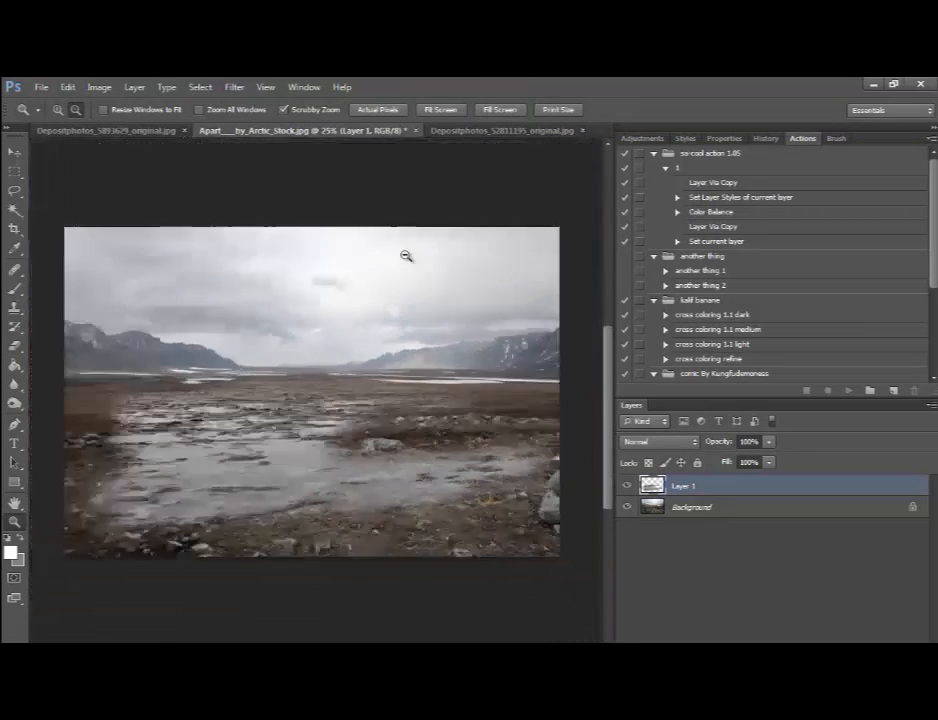
# - Lower the ground layer's brightness and flip it horizontally, readying the Lasso tool
pyautogui.click(98, 88)
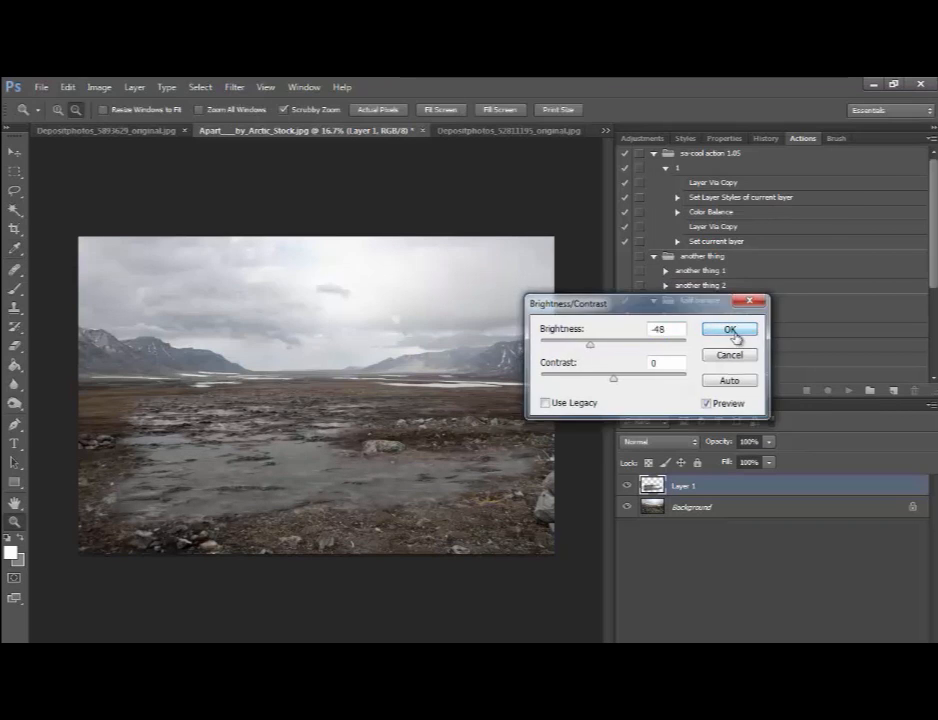
pyautogui.click(728, 330)
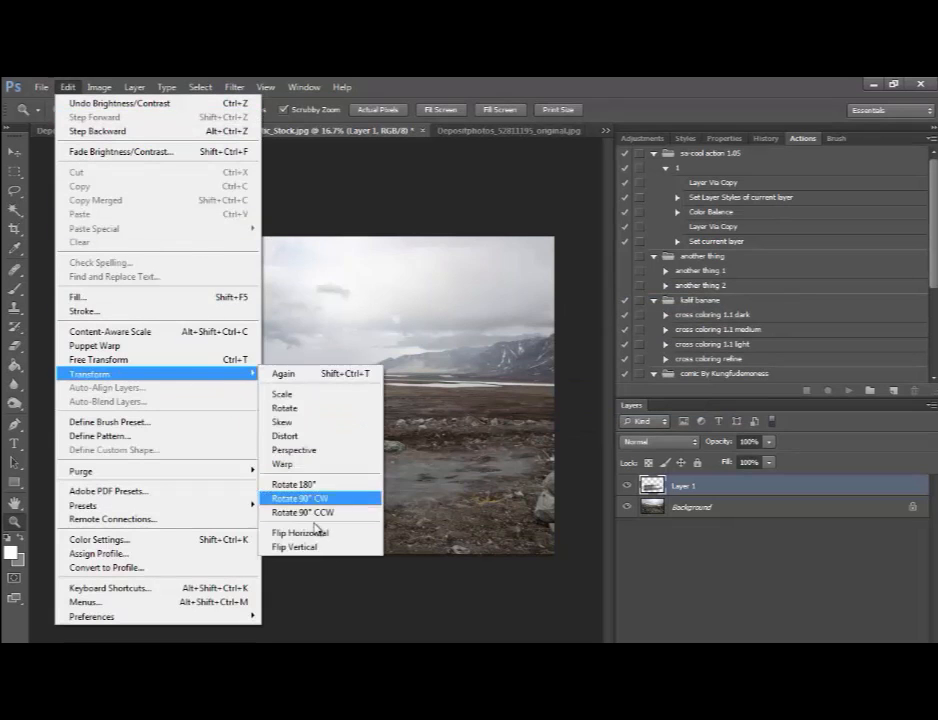
pyautogui.click(300, 498)
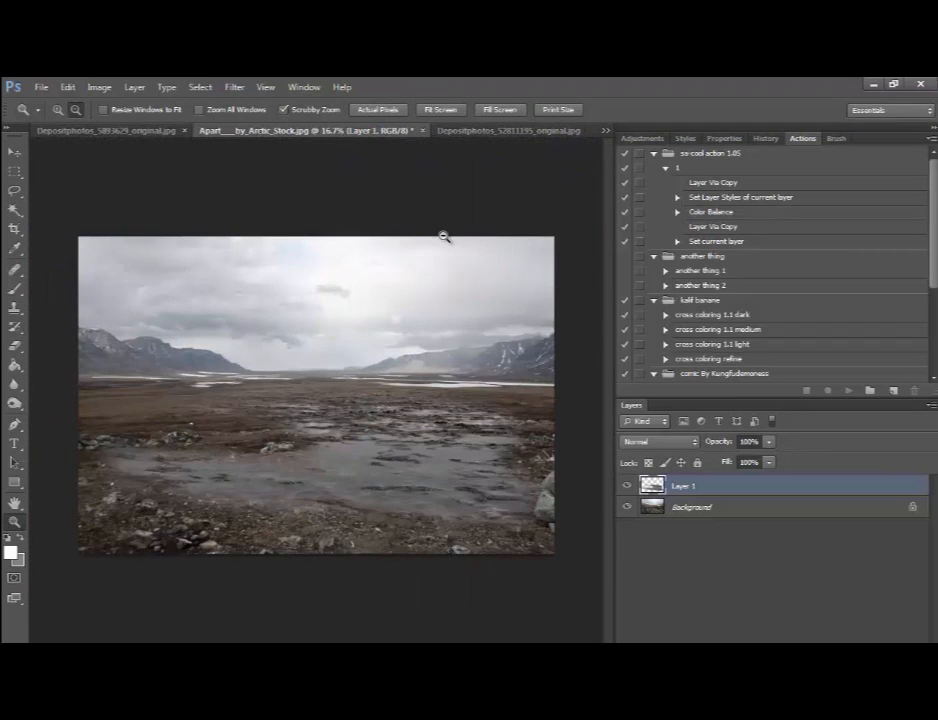
pyautogui.moveTo(56, 224)
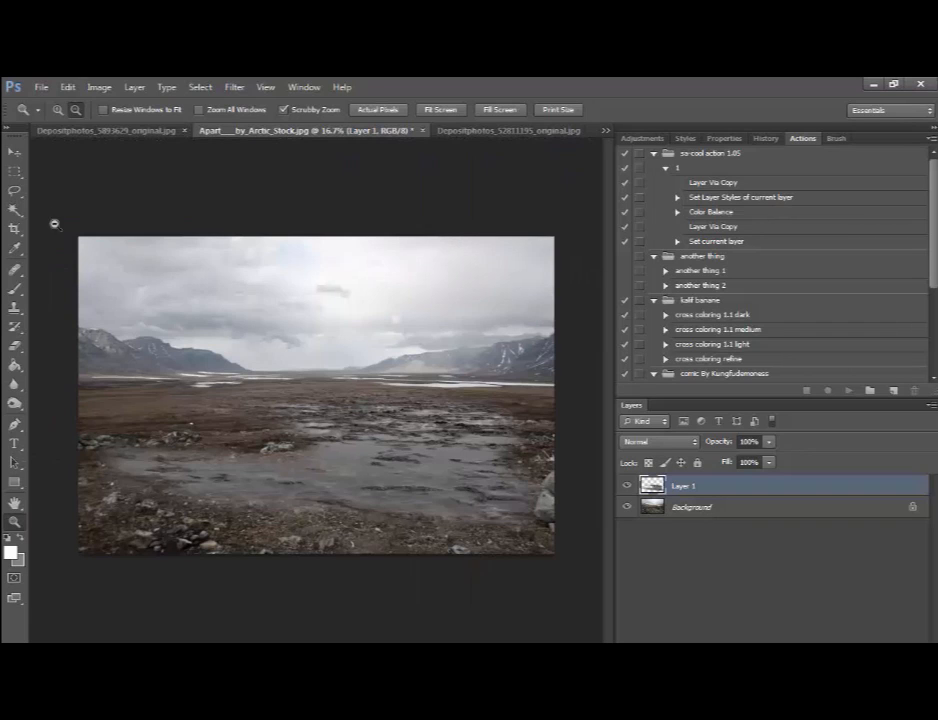
pyautogui.click(16, 192)
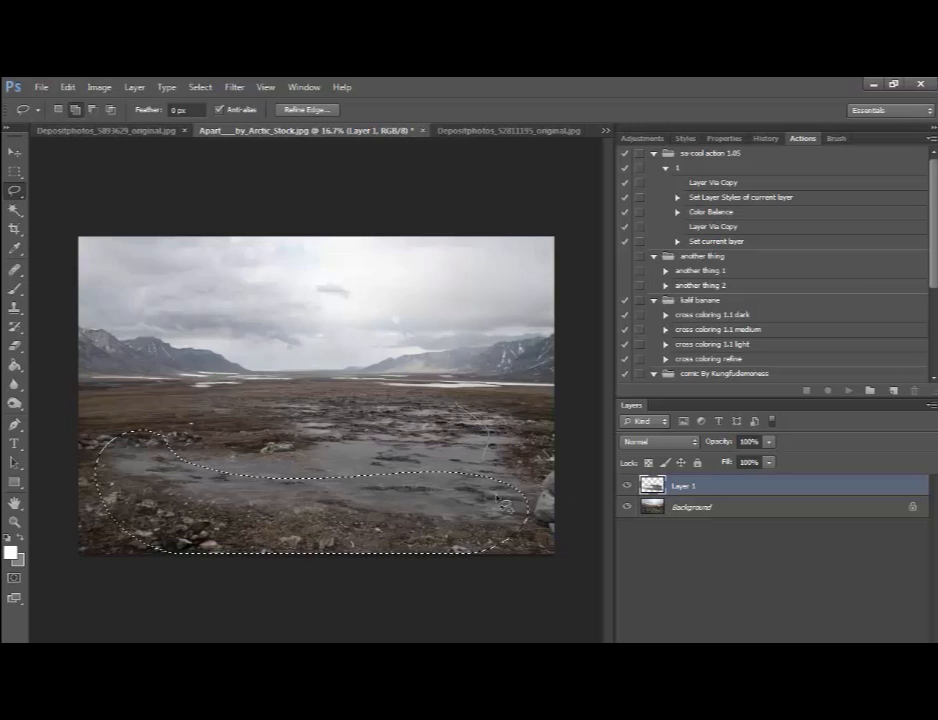
# - Feather the puddle selection's edge and apply a brightness/contrast adjustment to it
pyautogui.rightClick(504, 504)
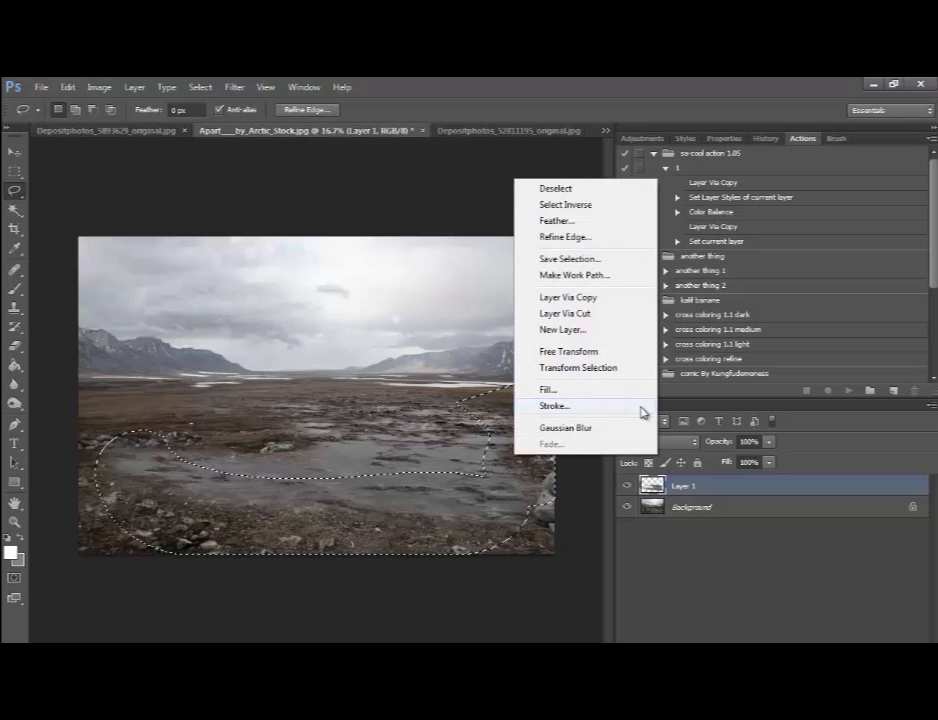
pyautogui.click(556, 220)
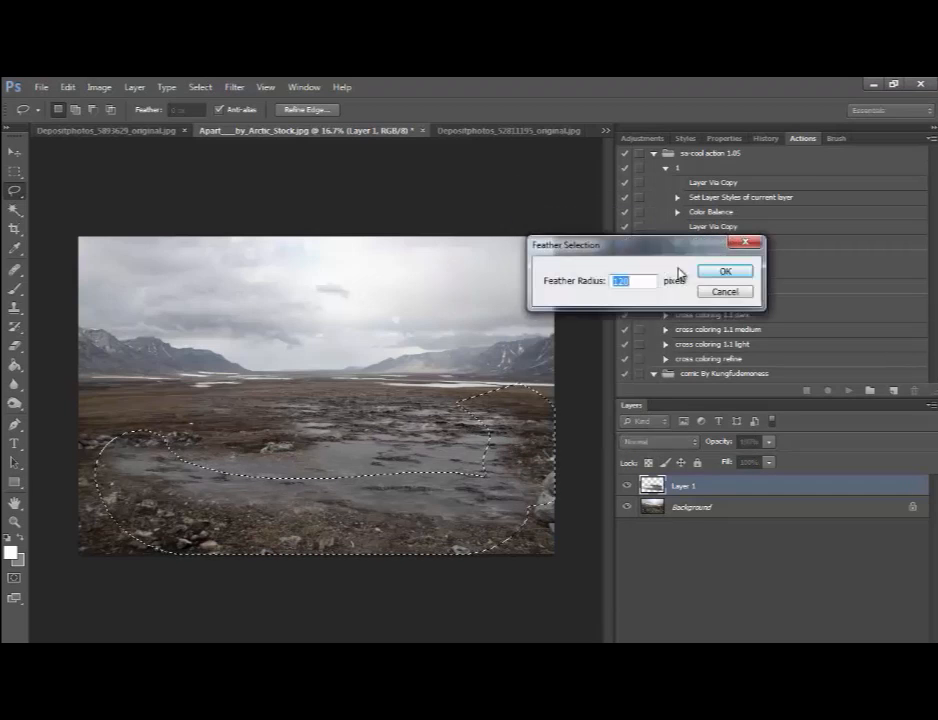
pyautogui.write('5')
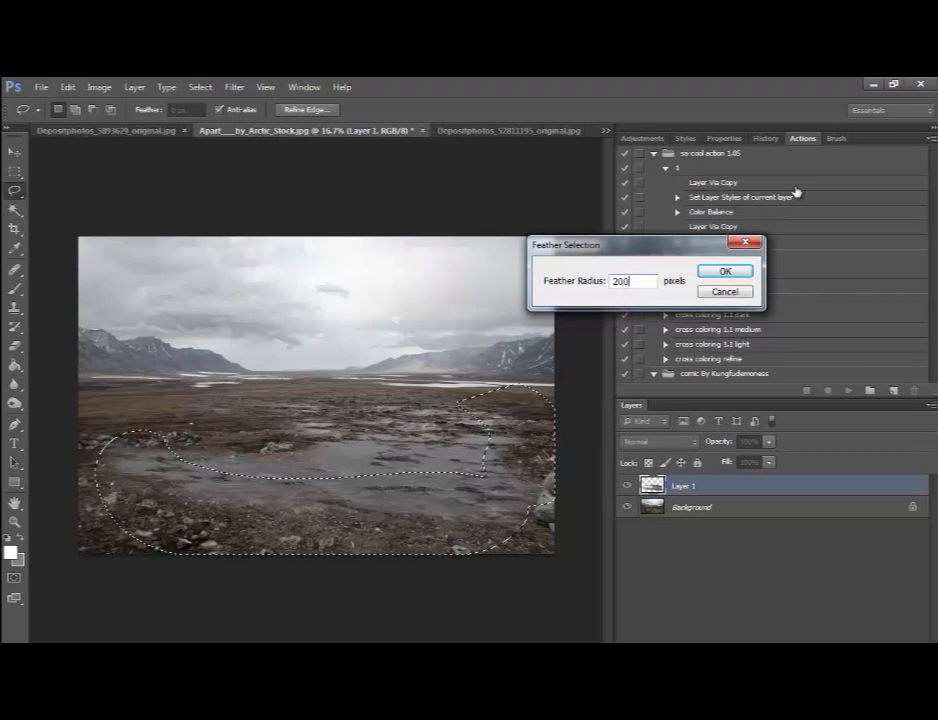
pyautogui.click(98, 88)
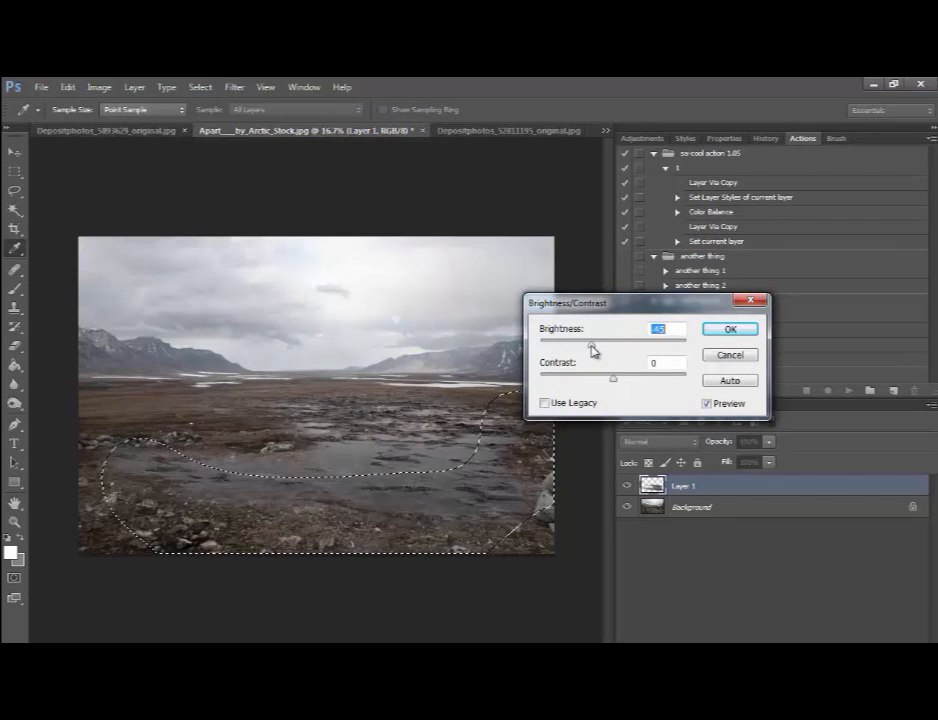
pyautogui.click(730, 328)
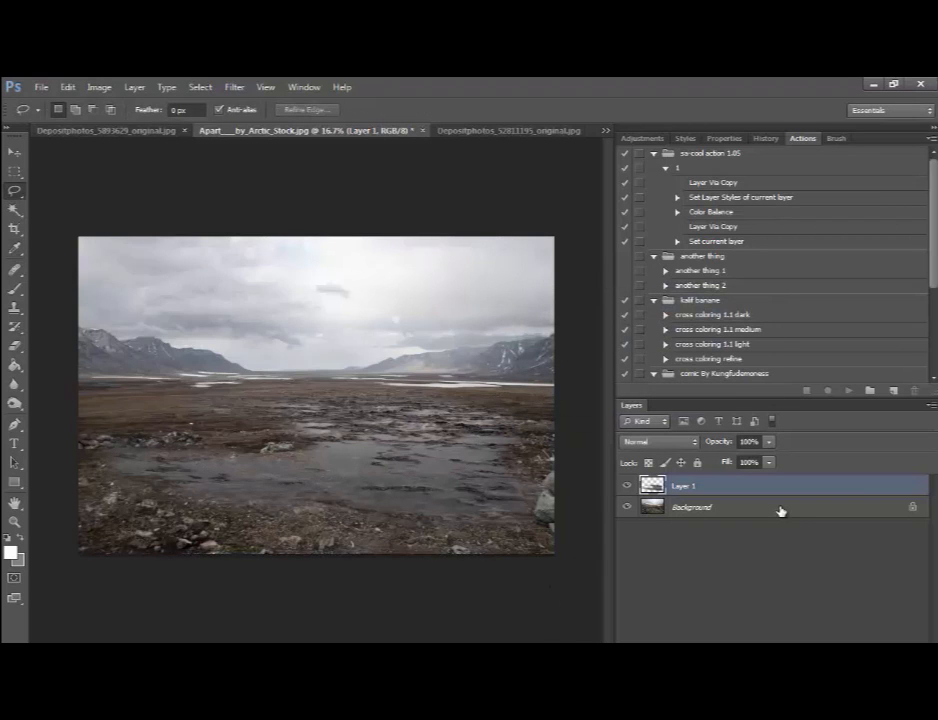
# - Rename Layer 1 to 'second background layer' in the Layers panel
pyautogui.click(626, 488)
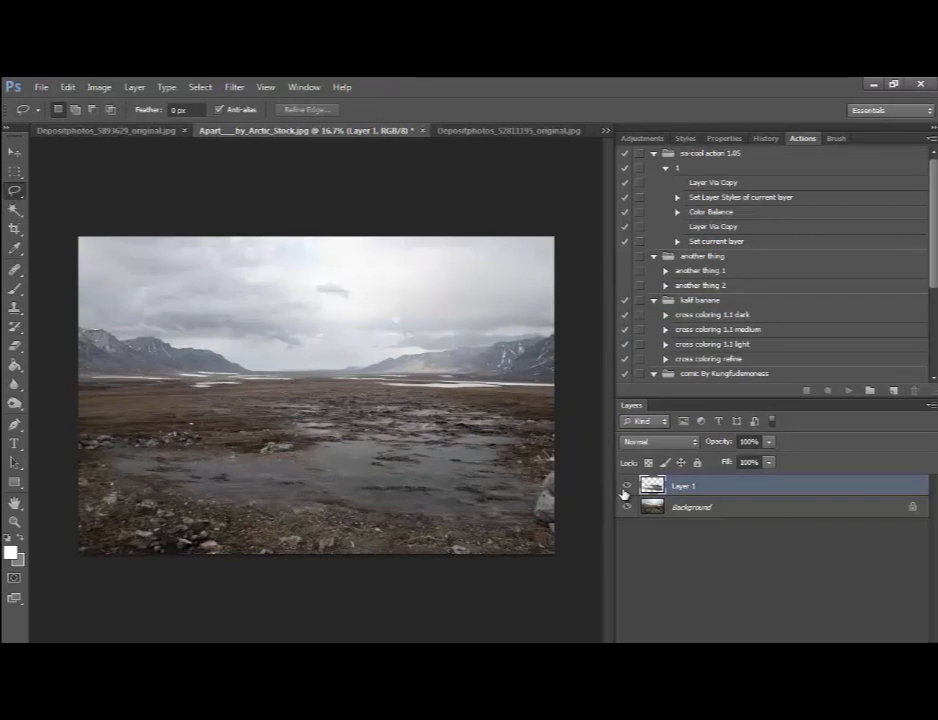
pyautogui.click(624, 486)
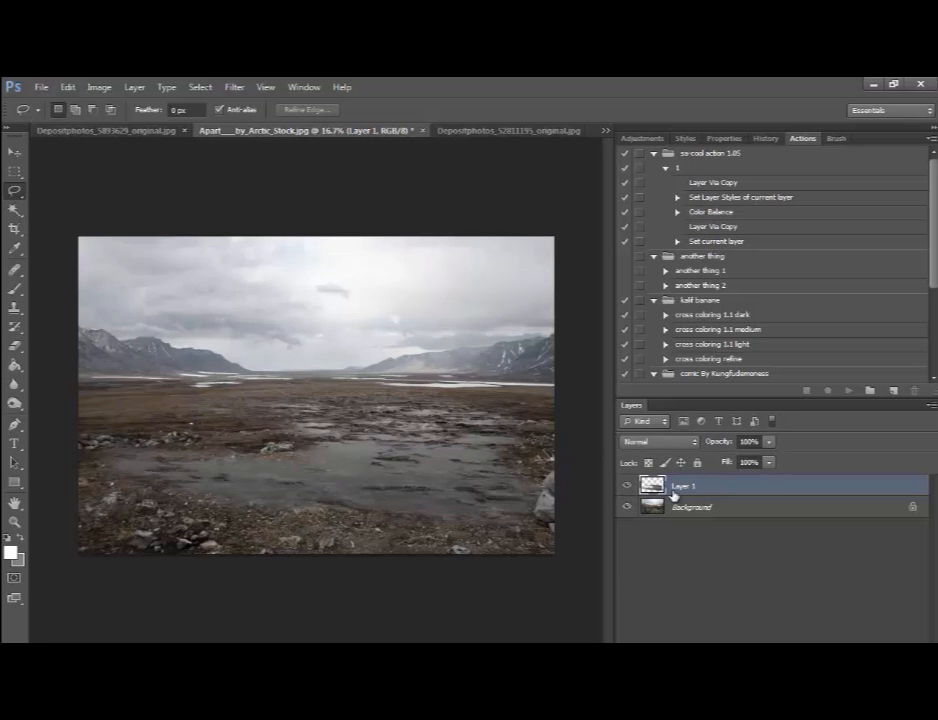
pyautogui.doubleClick(684, 486)
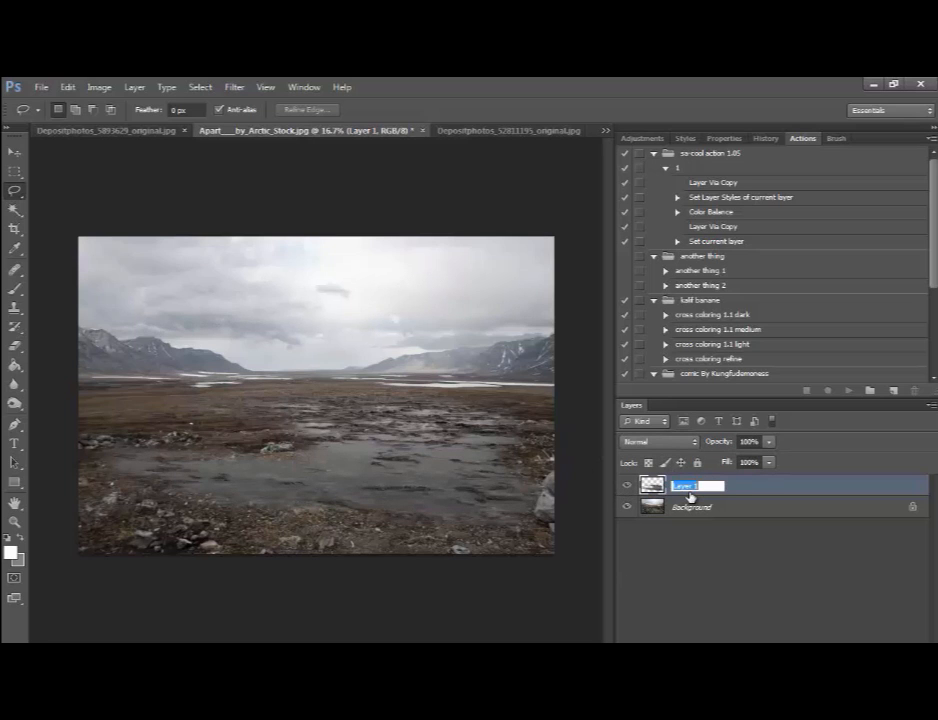
pyautogui.write('second bed')
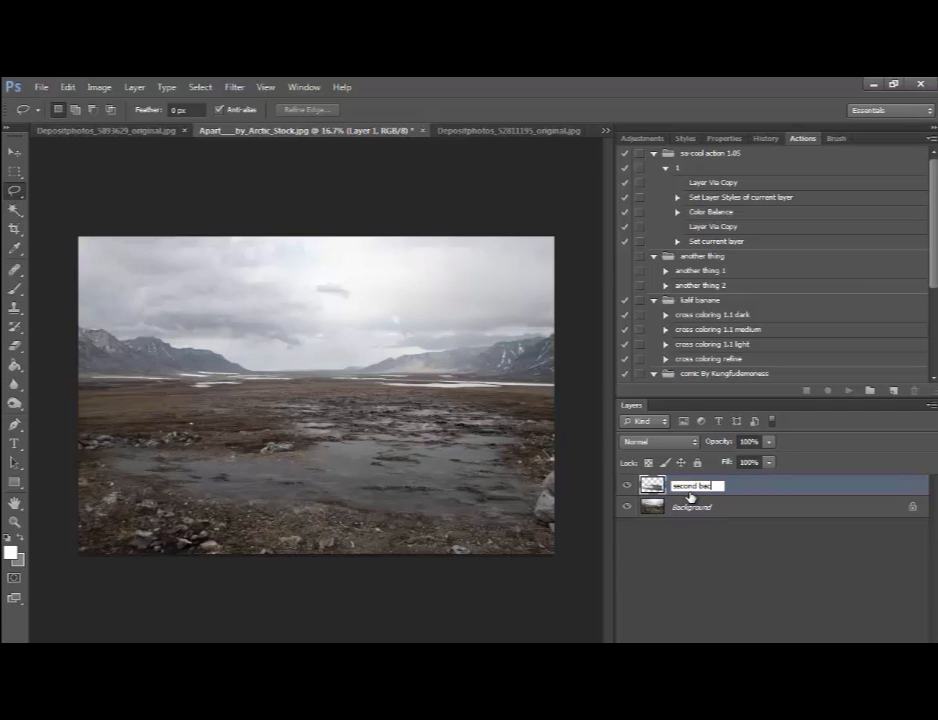
pyautogui.write('kground layer')
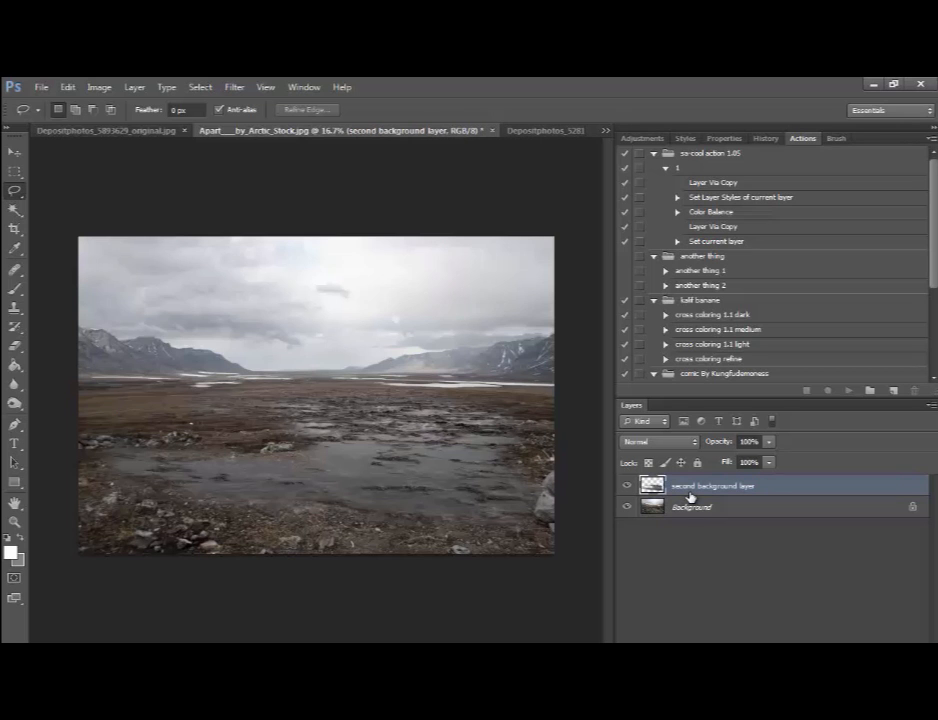
# - Drag the stormy sky image into the landscape document as a new layer above the ground
pyautogui.click(104, 132)
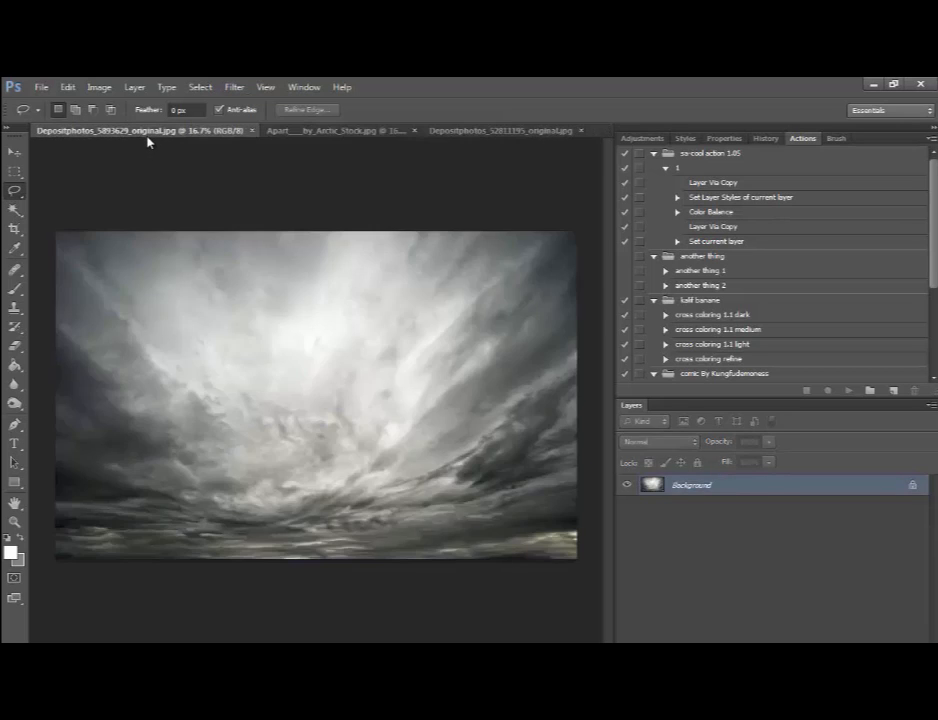
pyautogui.click(14, 152)
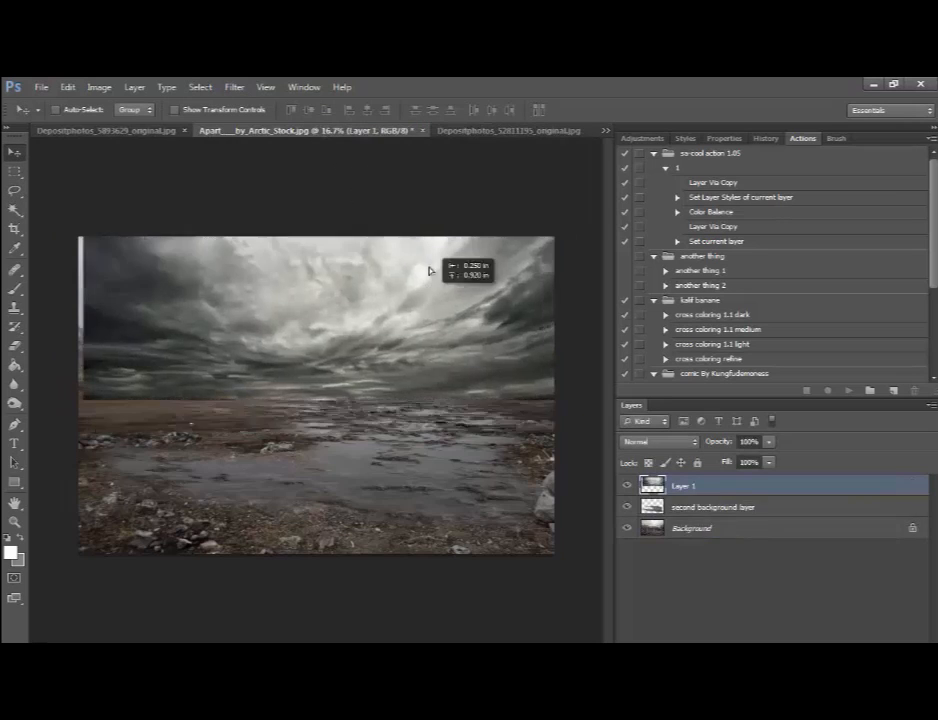
pyautogui.moveTo(432, 272); pyautogui.dragTo(428, 280)
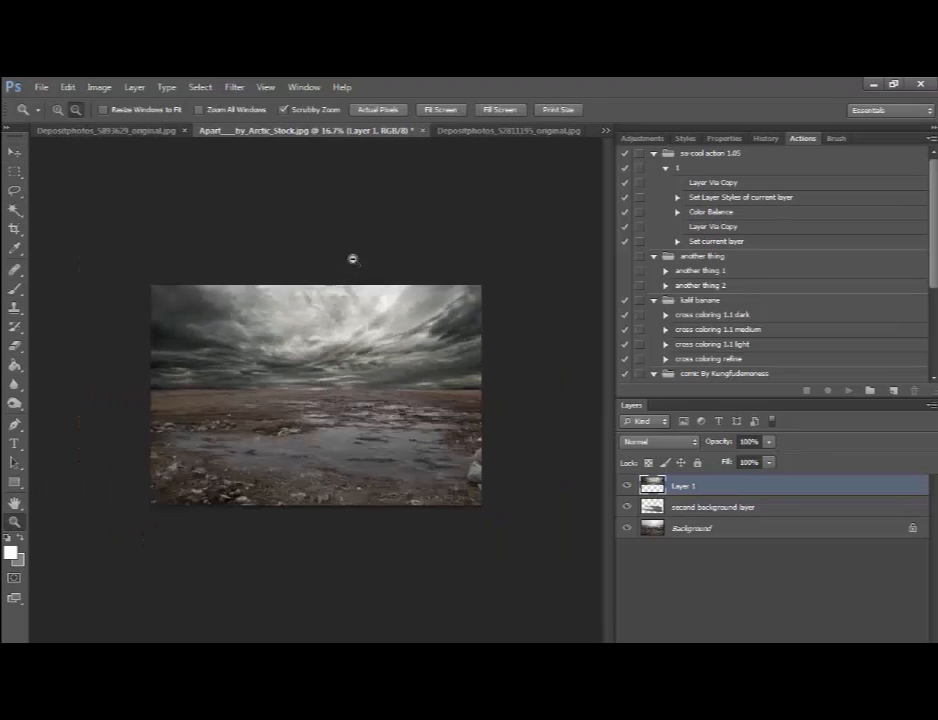
# - Add 3 inches of relative height in Canvas Size so the sky has room above
pyautogui.click(98, 88)
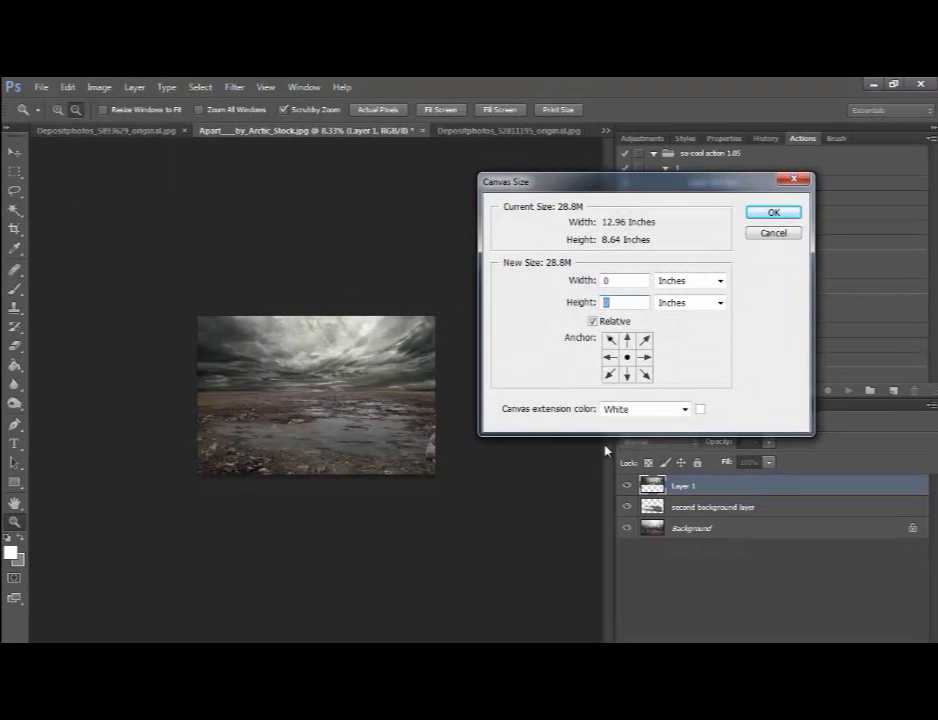
pyautogui.click(624, 302)
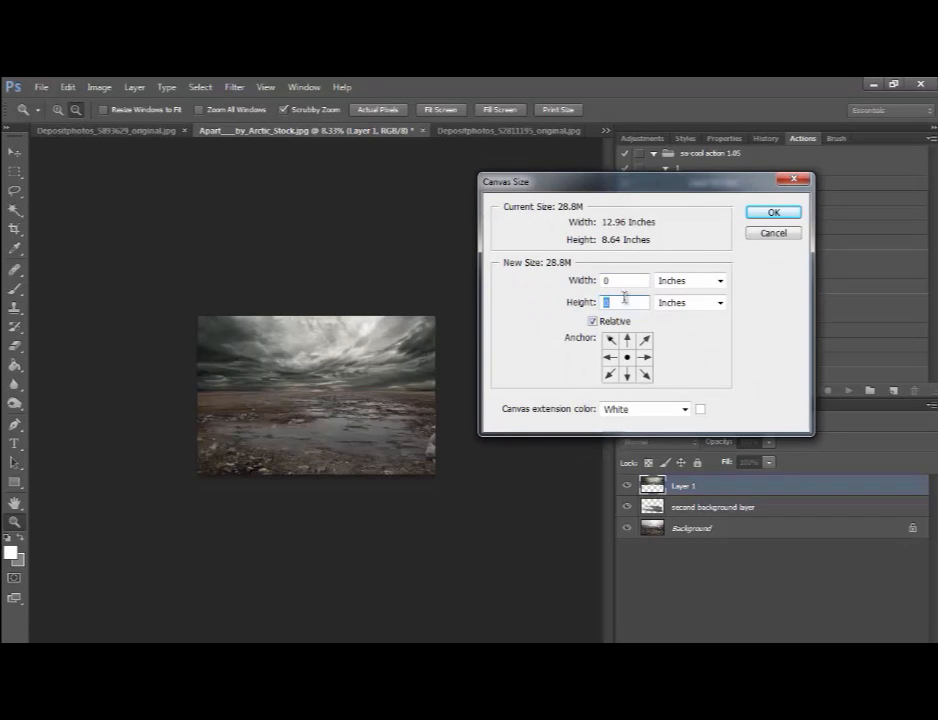
pyautogui.write('3')
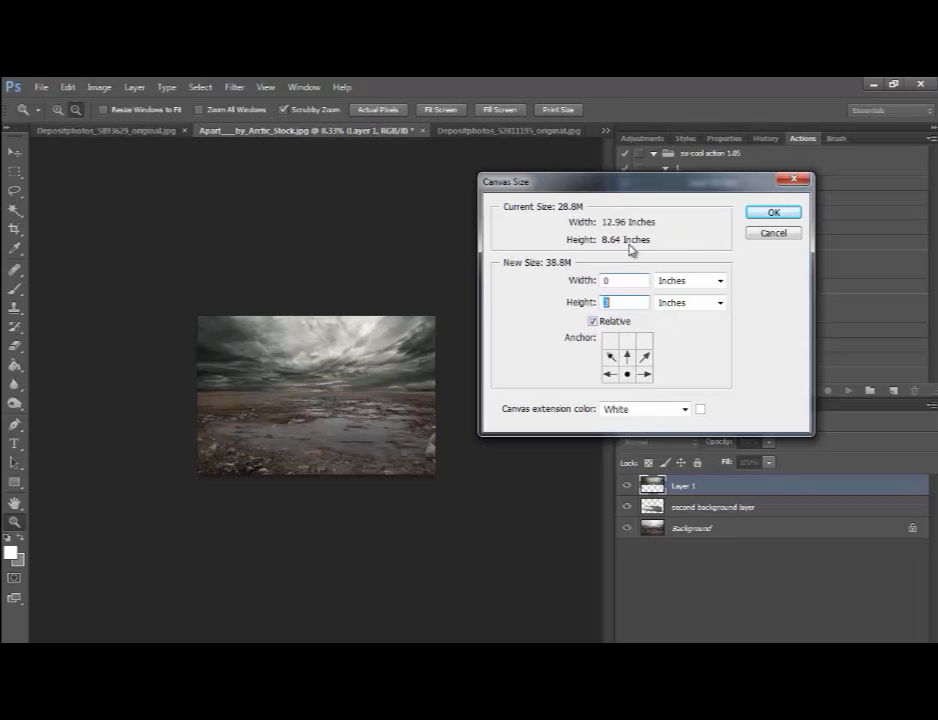
pyautogui.click(772, 212)
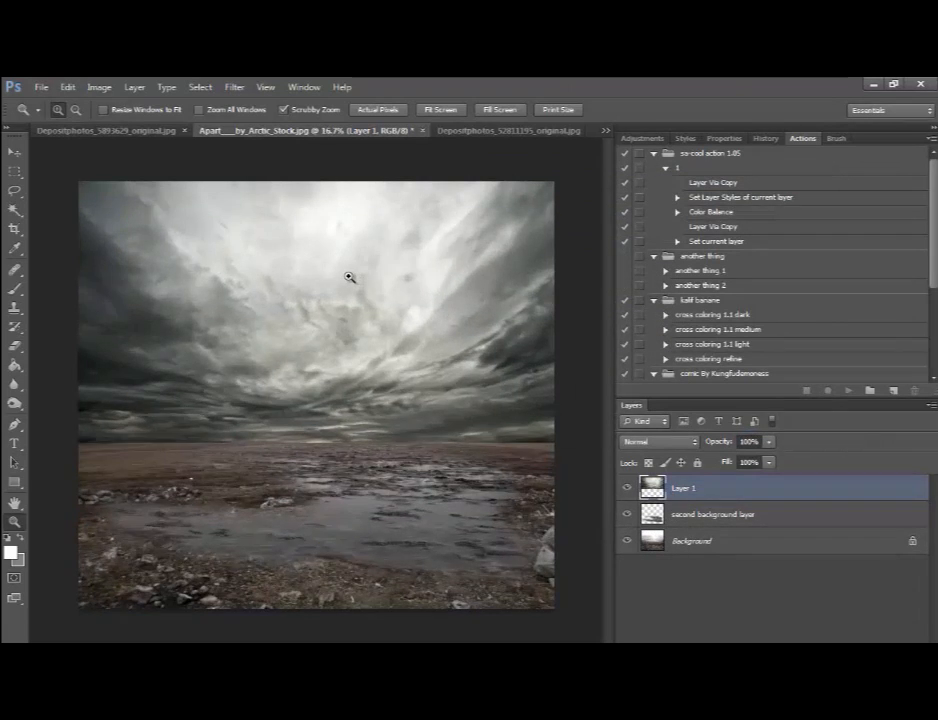
# - Free-transform the sky layer wider so it covers the full canvas width, then commit
pyautogui.click(14, 152)
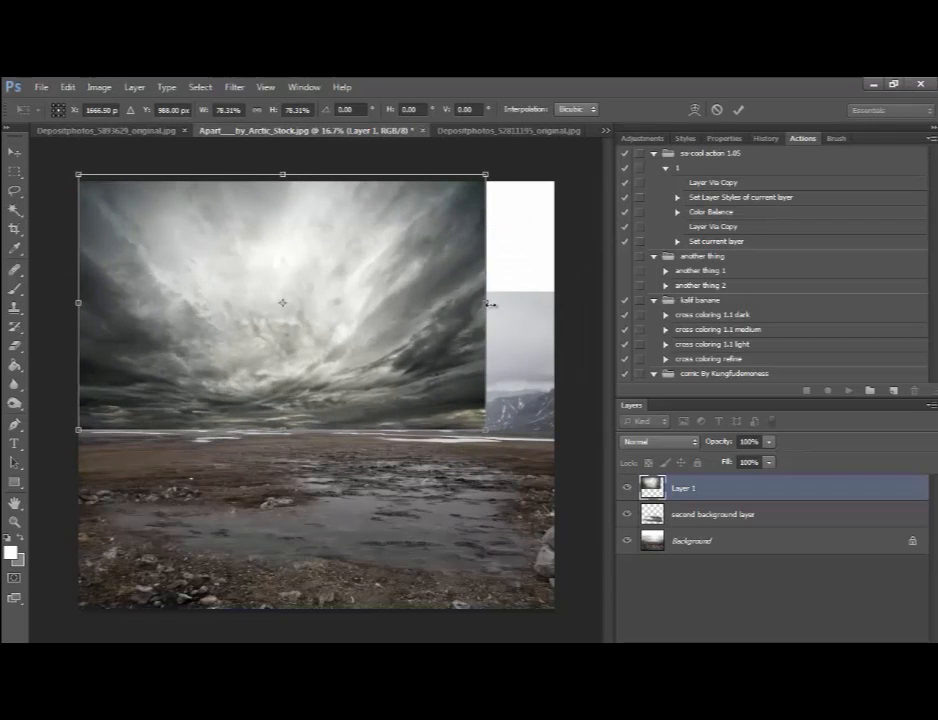
pyautogui.moveTo(490, 304); pyautogui.dragTo(562, 304)
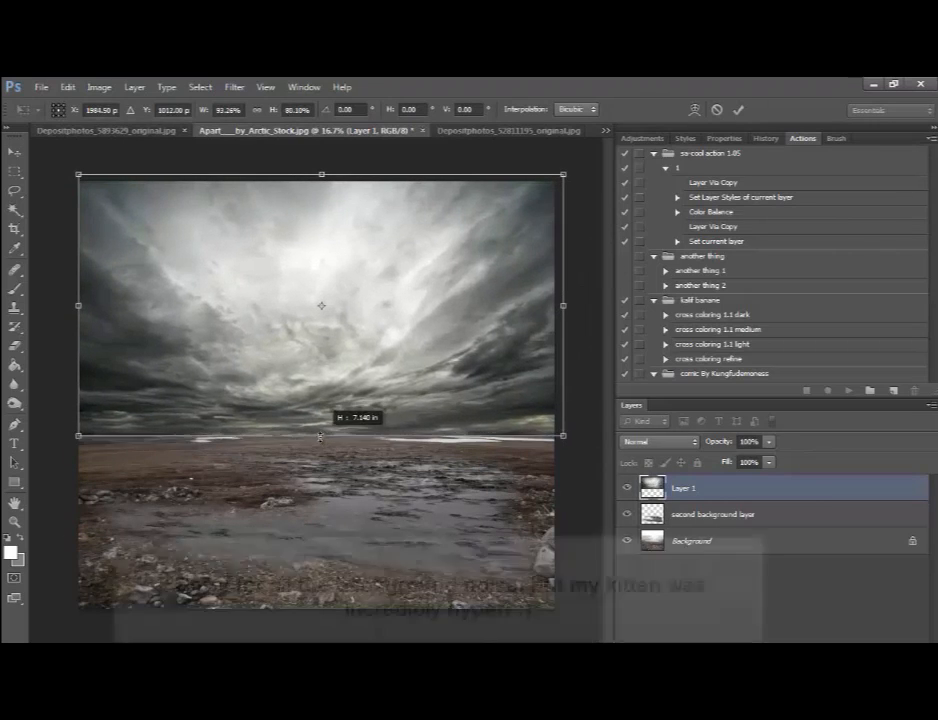
pyautogui.press('Return')
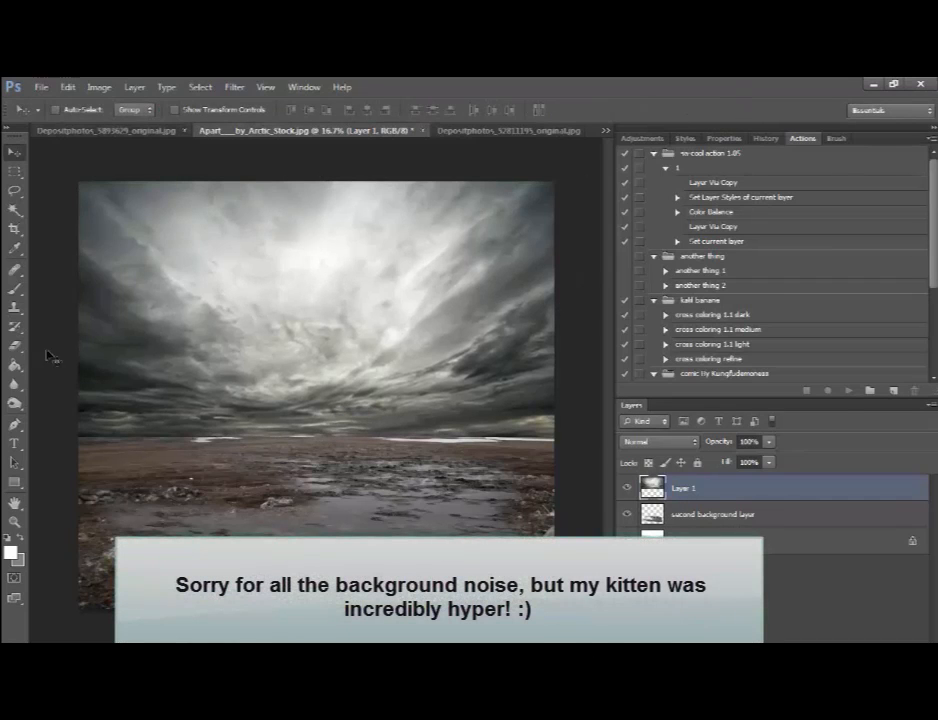
pyautogui.click(16, 344)
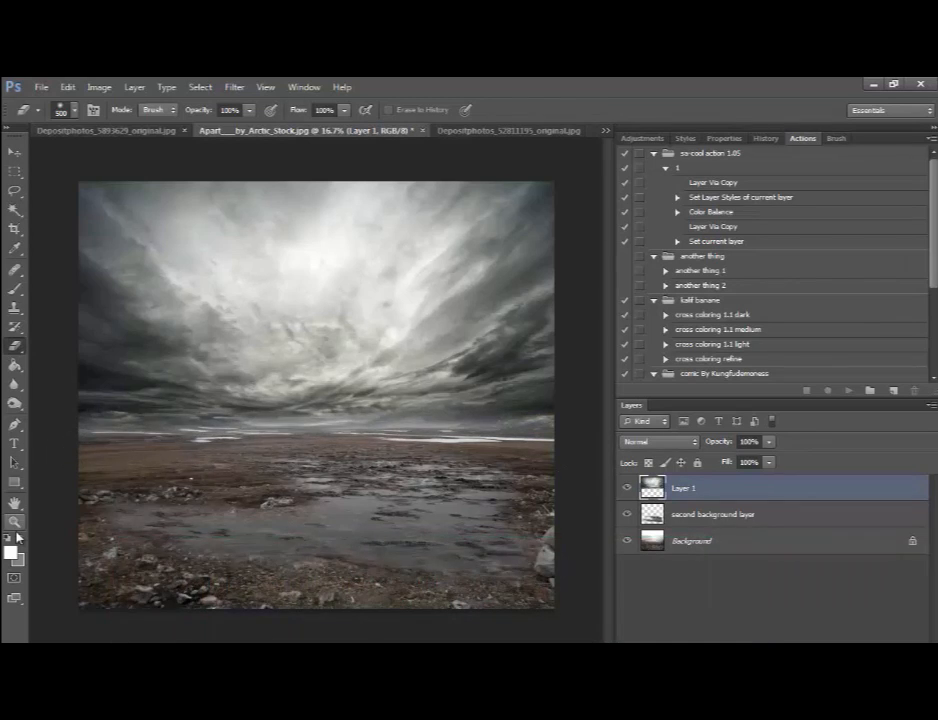
pyautogui.click(14, 152)
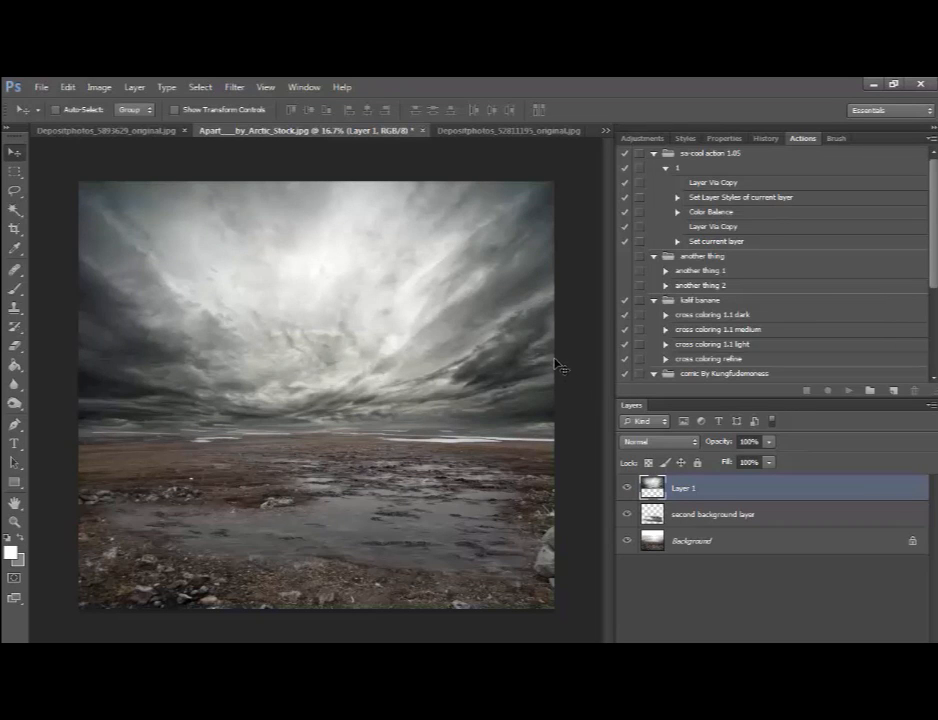
pyautogui.moveTo(604, 258)
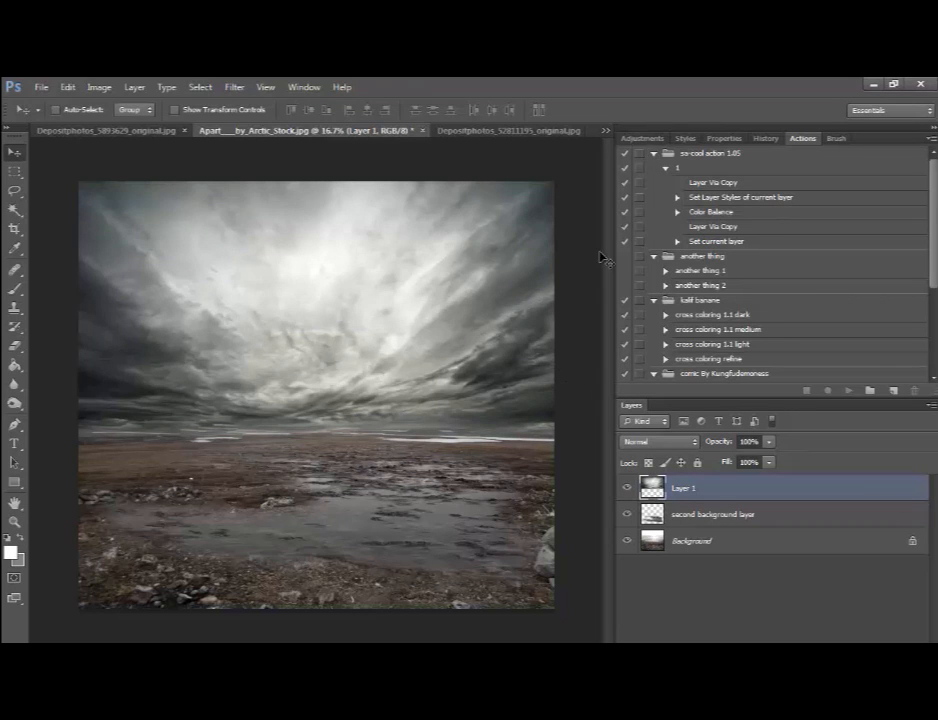
pyautogui.moveTo(708, 536)
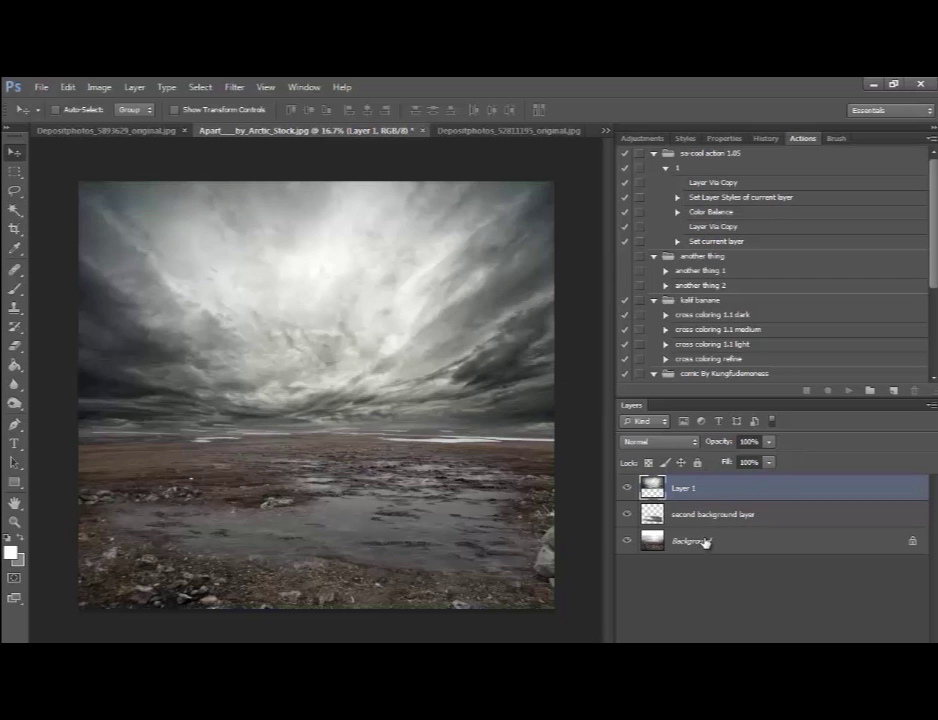
# - On the Background layer, raise Brightness/Contrast brightness for the lassoed oval area and apply it
pyautogui.click(98, 88)
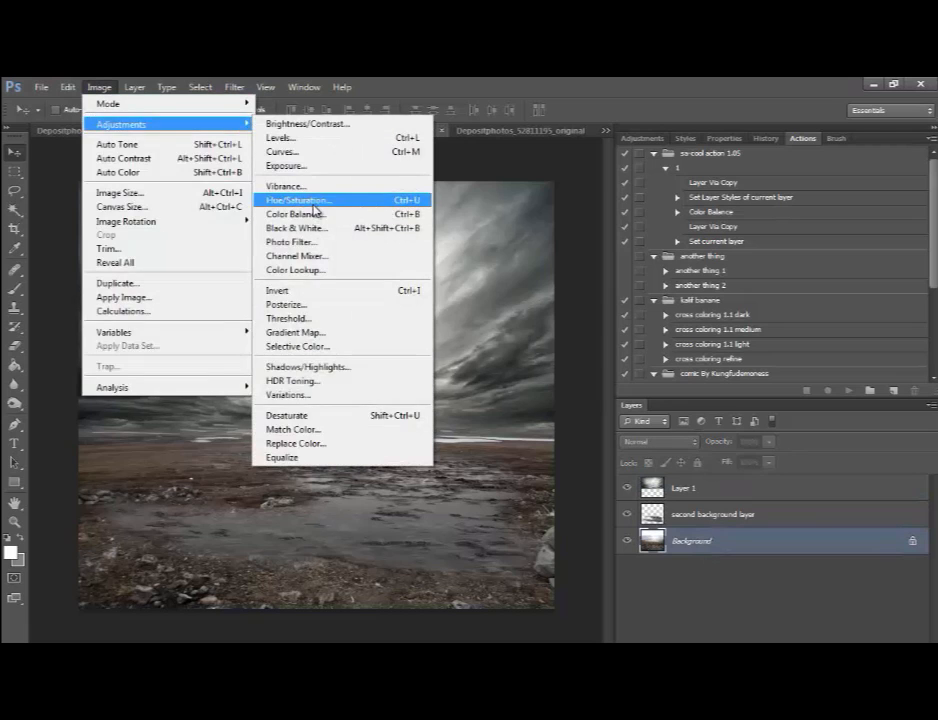
pyautogui.click(296, 200)
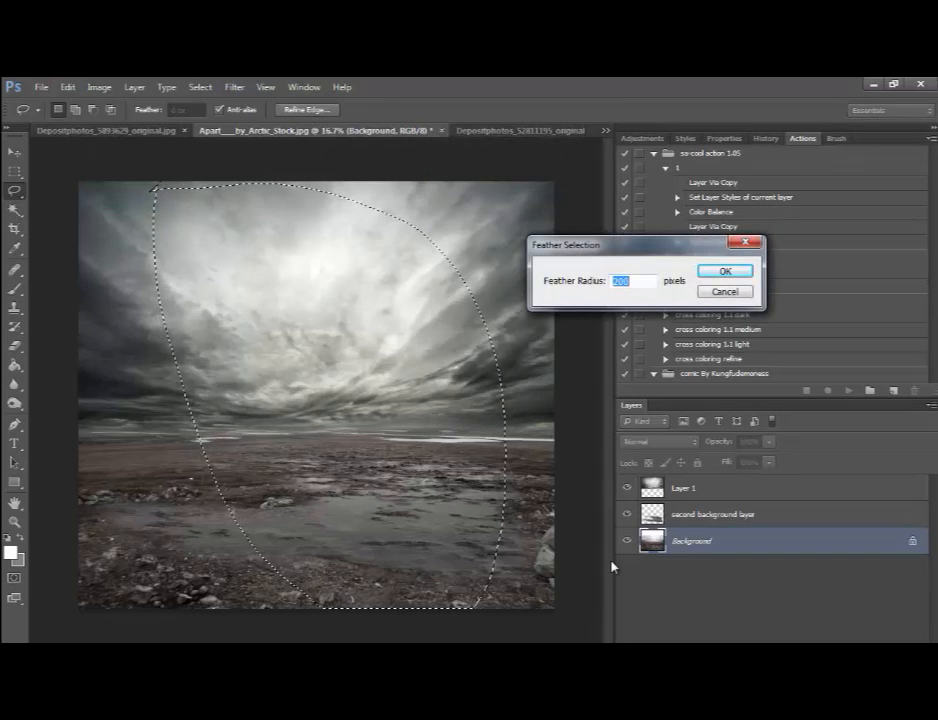
pyautogui.click(724, 272)
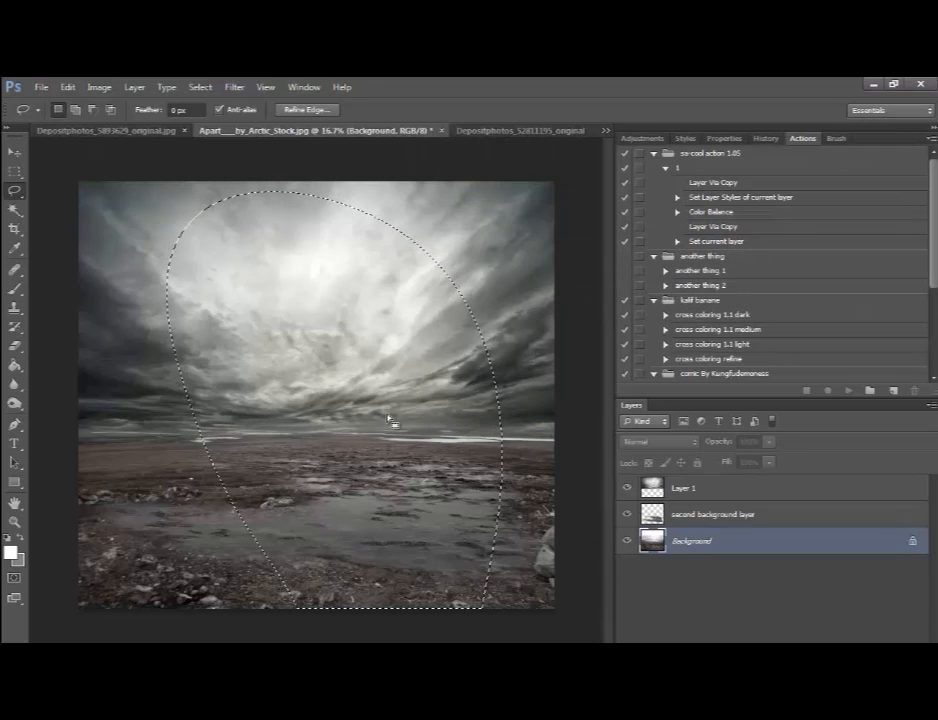
pyautogui.click(98, 88)
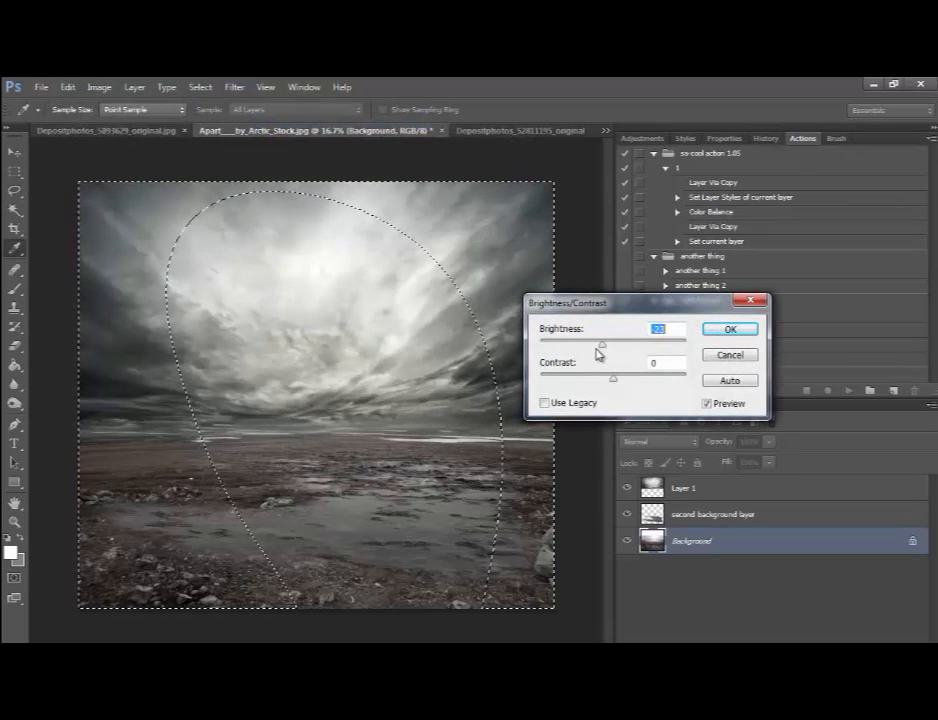
pyautogui.moveTo(660, 344); pyautogui.dragTo(572, 344)
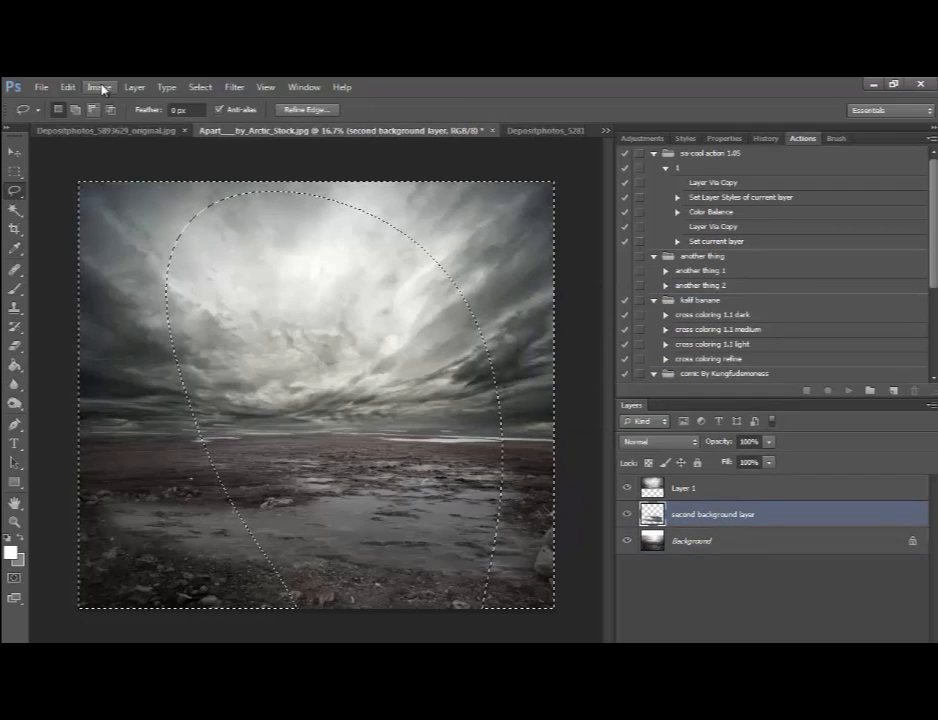
pyautogui.click(98, 88)
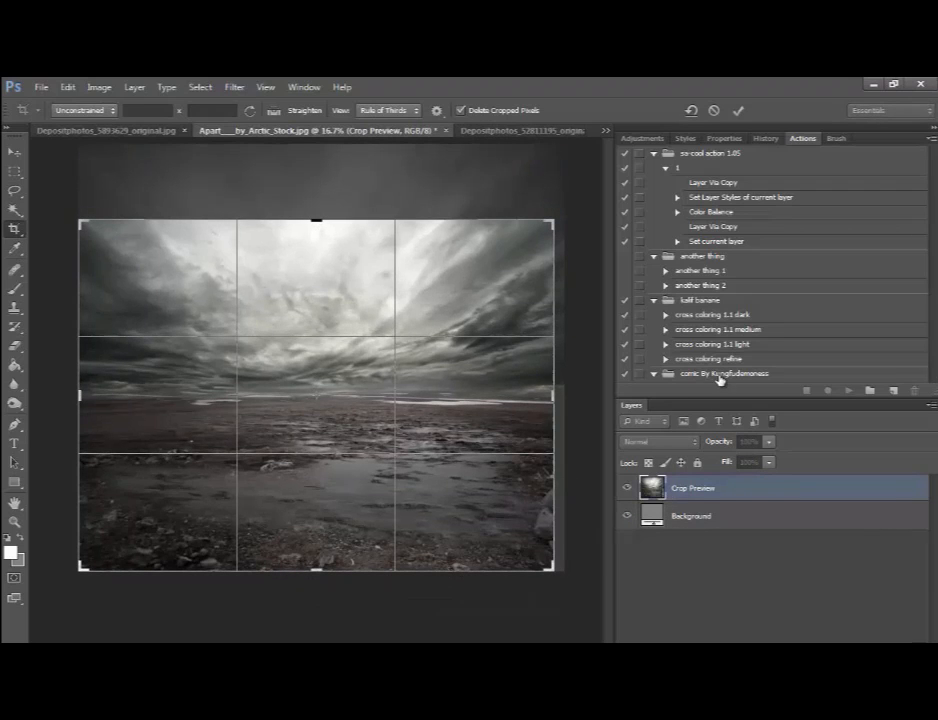
# - In Canvas Size, add 3 inches of width so white space appears right of the landscape
pyautogui.click(738, 110)
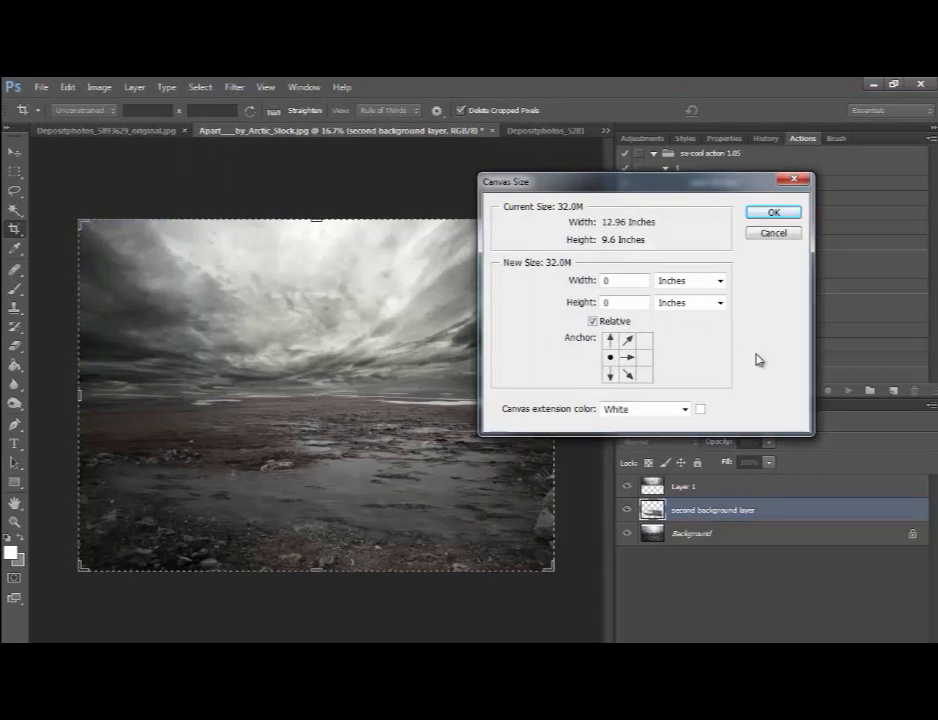
pyautogui.click(624, 280)
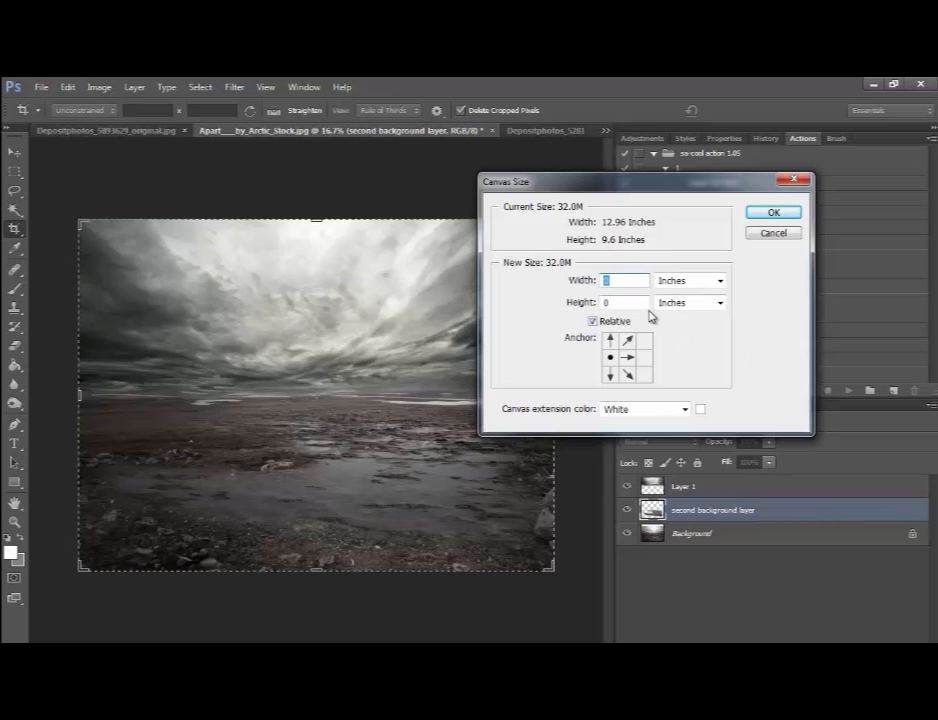
pyautogui.write('3')
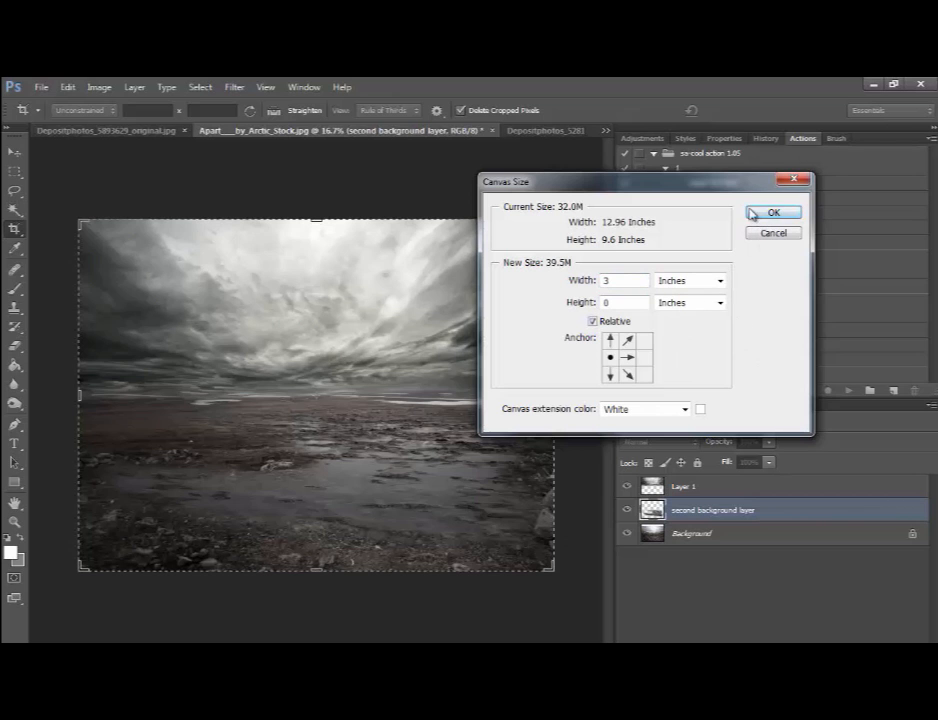
pyautogui.click(772, 212)
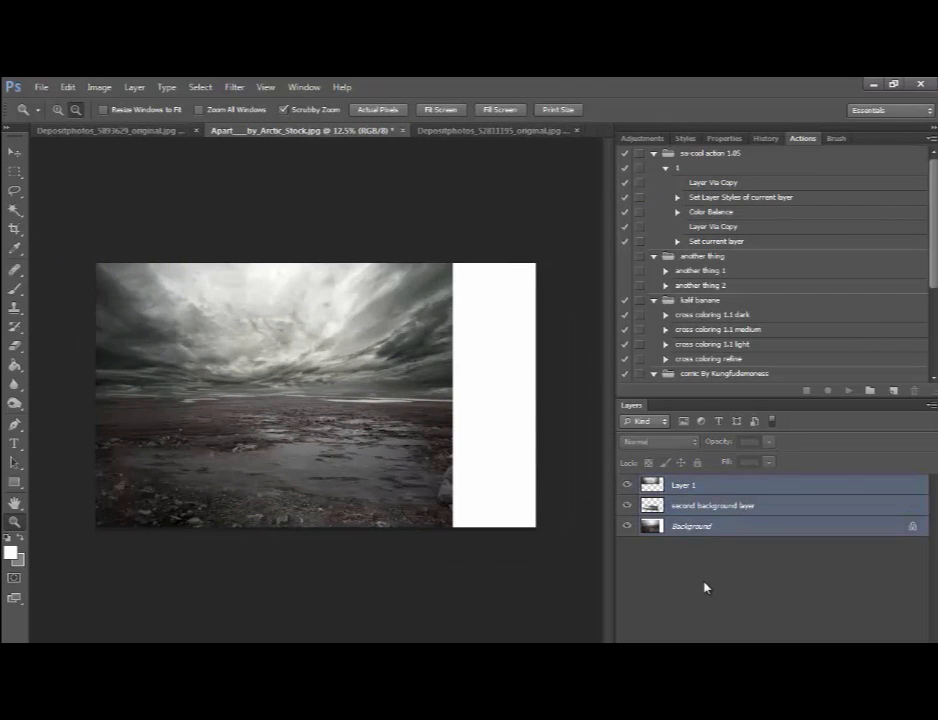
# - Convert the locked Background into Layer 0 and stretch the landscape layers across the white strip
pyautogui.rightClick(692, 524)
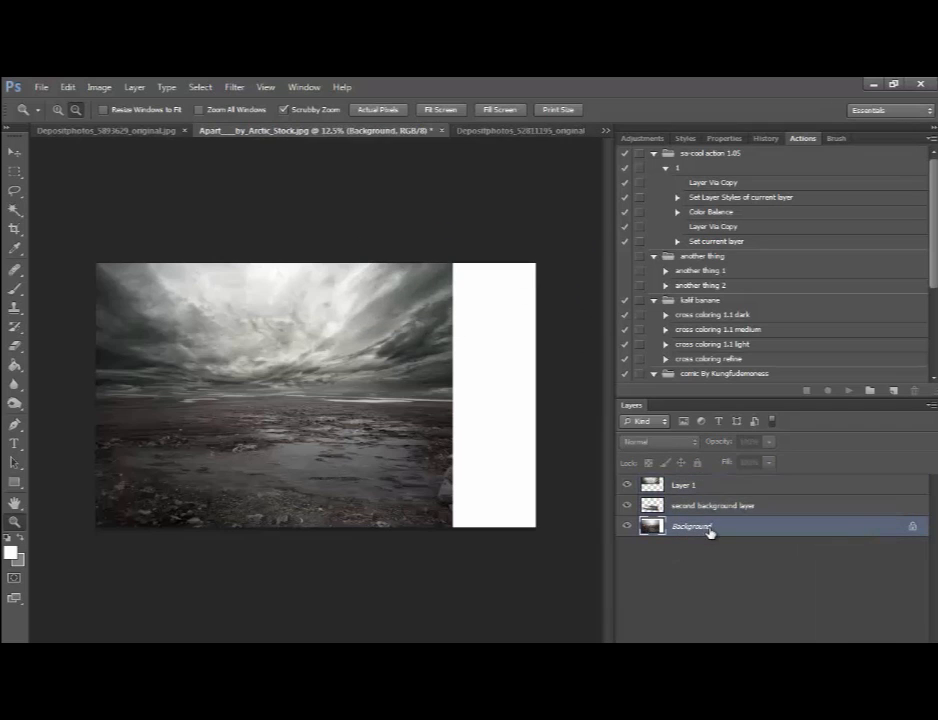
pyautogui.click(684, 420)
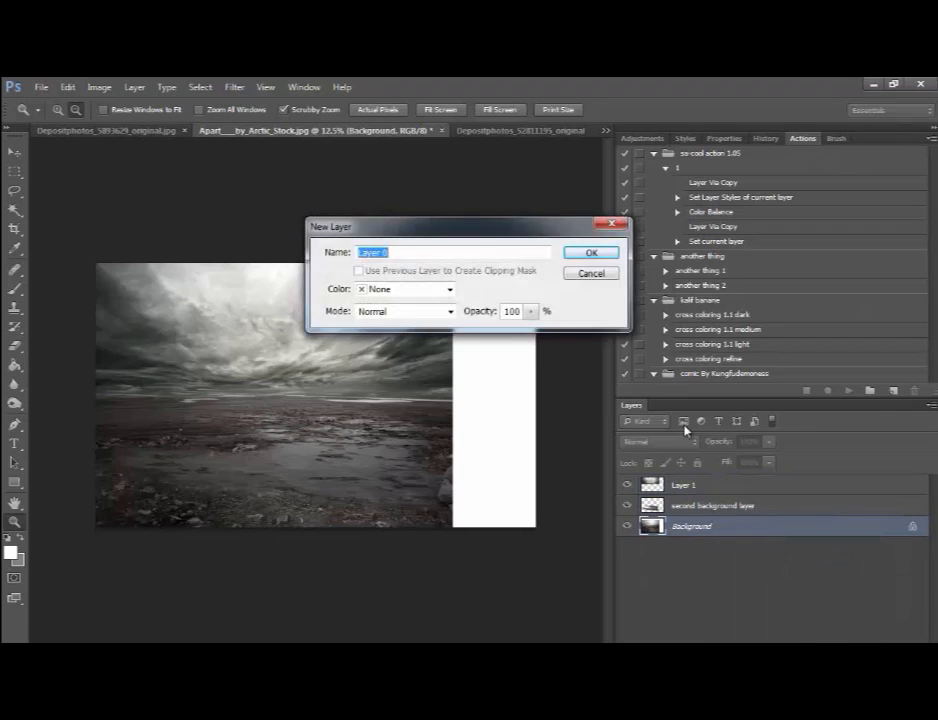
pyautogui.click(592, 252)
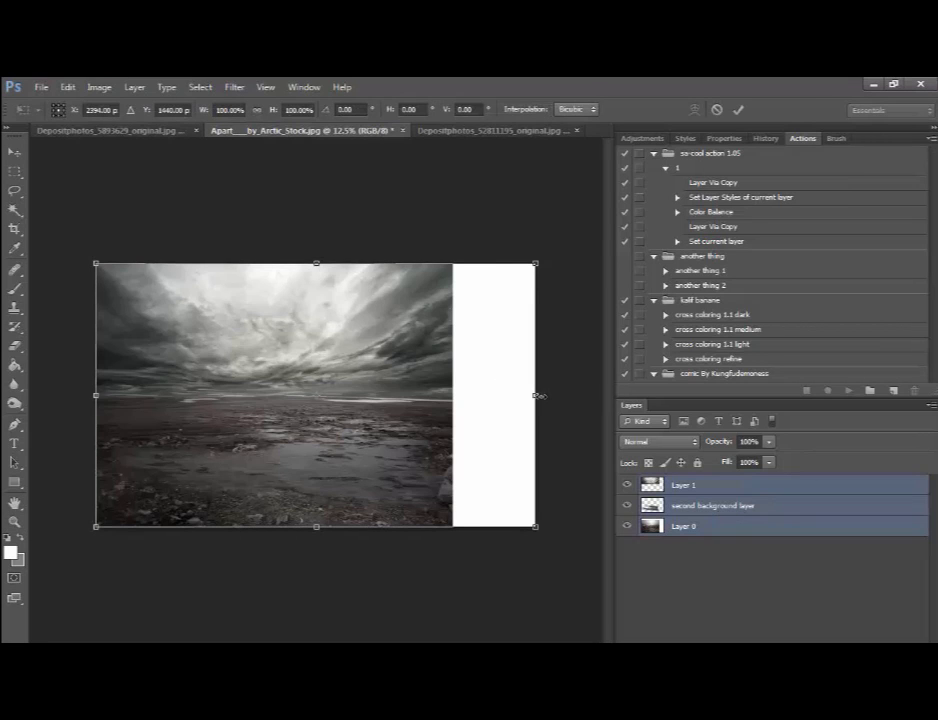
pyautogui.moveTo(536, 396); pyautogui.dragTo(592, 396)
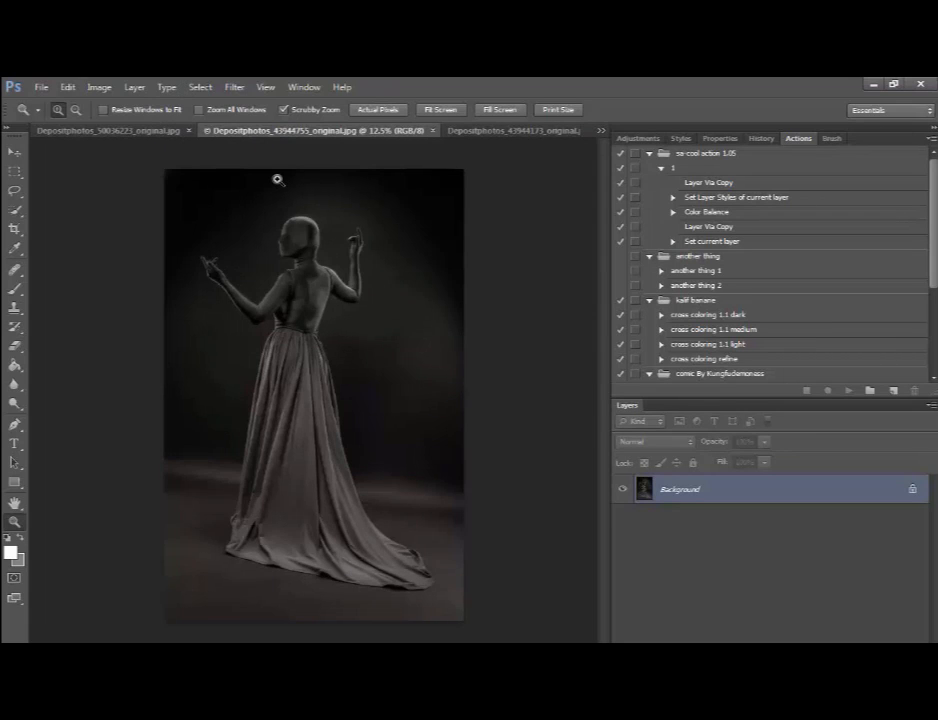
# - Switch to the document with the cut-out woman holding black balloons
pyautogui.click(108, 130)
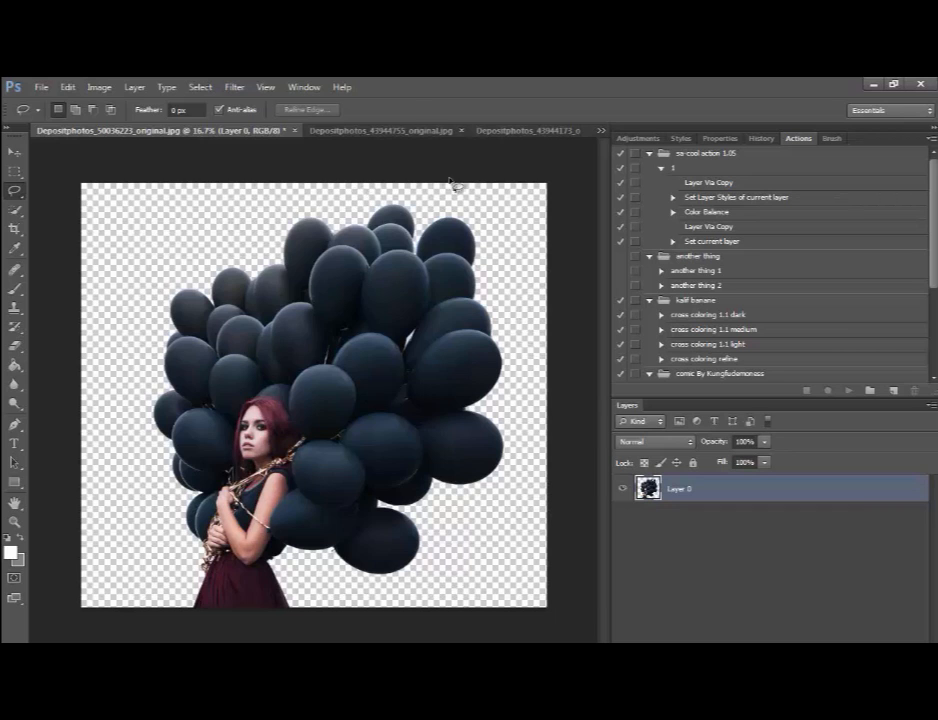
pyautogui.moveTo(64, 192)
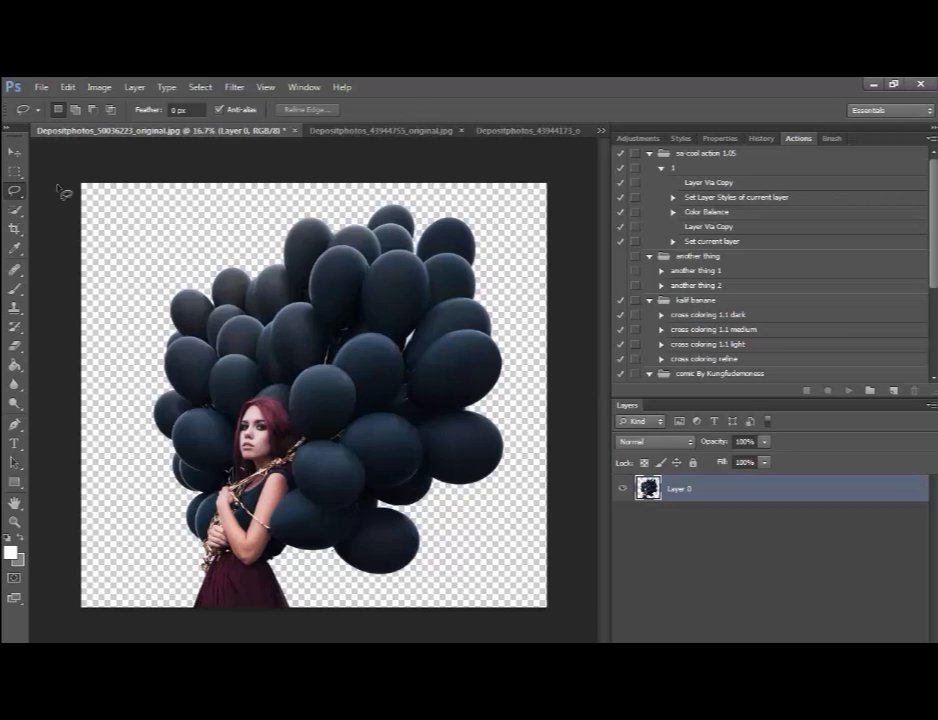
# - Move the balloon-woman cut-out into the stormy landscape and stand her near the centre
pyautogui.click(14, 152)
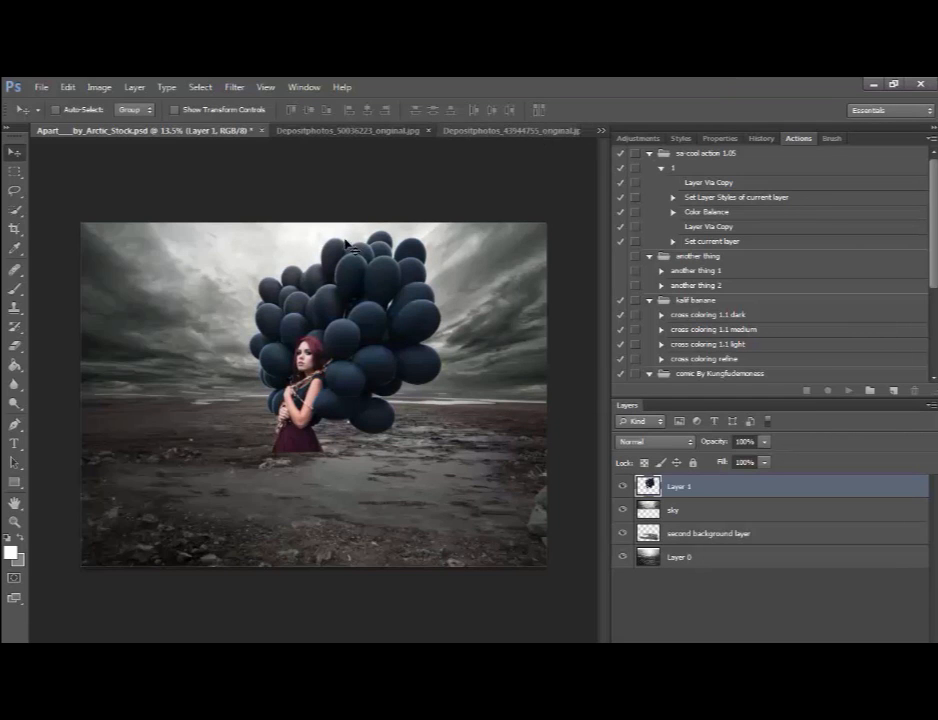
pyautogui.moveTo(490, 384)
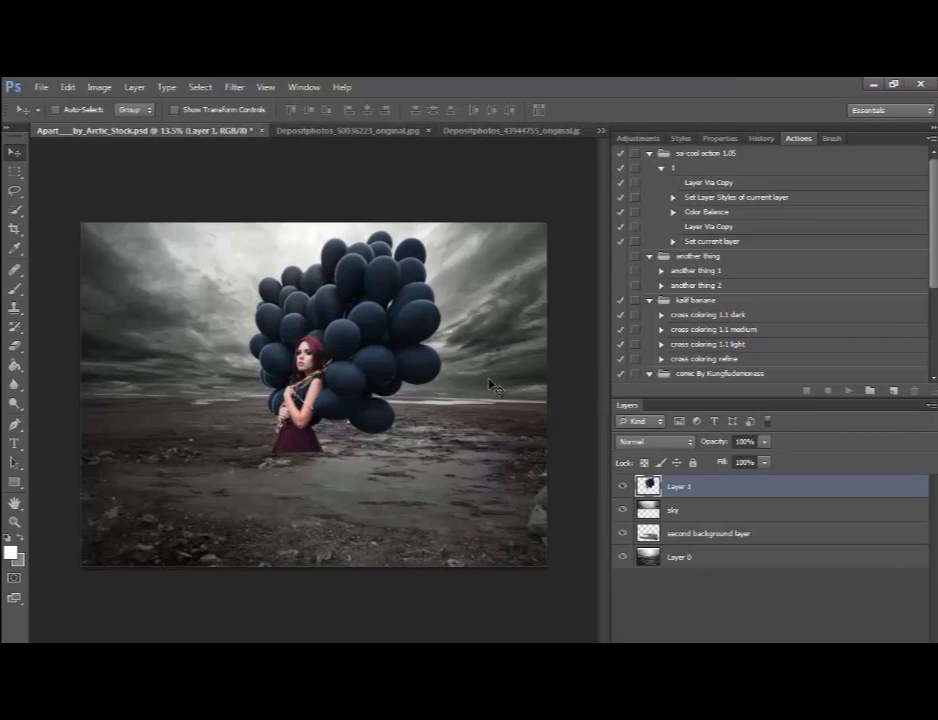
pyautogui.moveTo(478, 160)
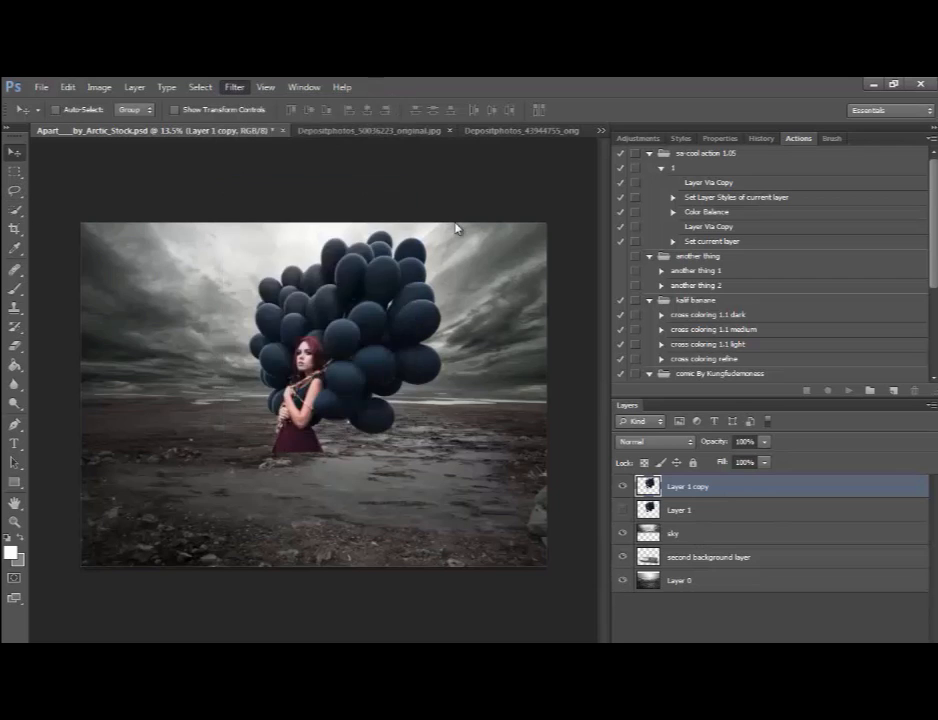
# - Liquify the duplicated balloon layer with Forward Warp into a fuller, wider cluster and apply it
pyautogui.click(234, 88)
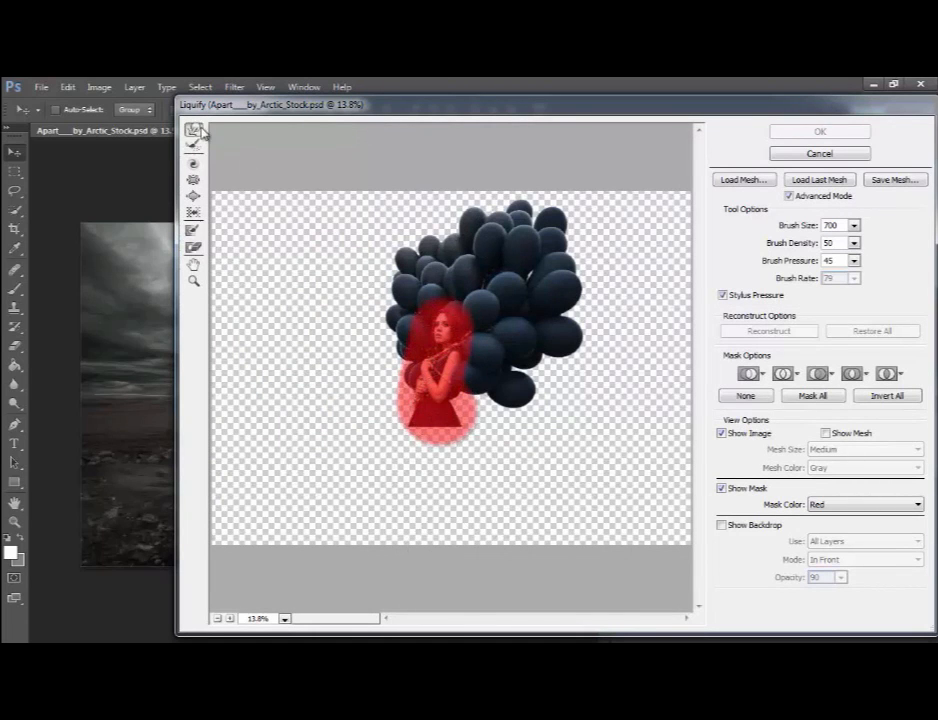
pyautogui.click(838, 224)
pyautogui.write('600')
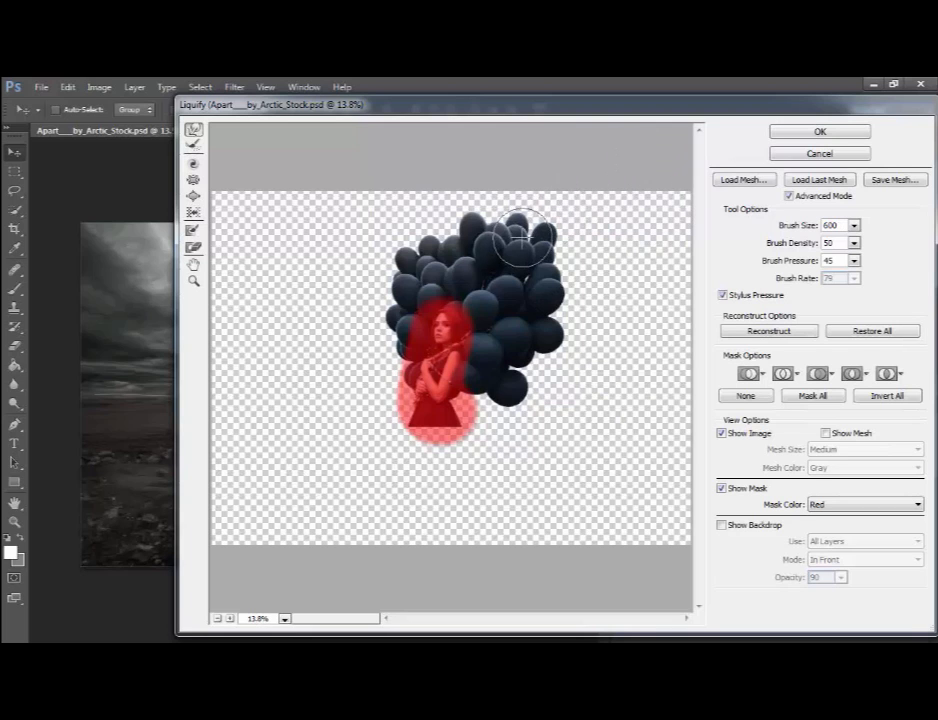
pyautogui.moveTo(490, 230)
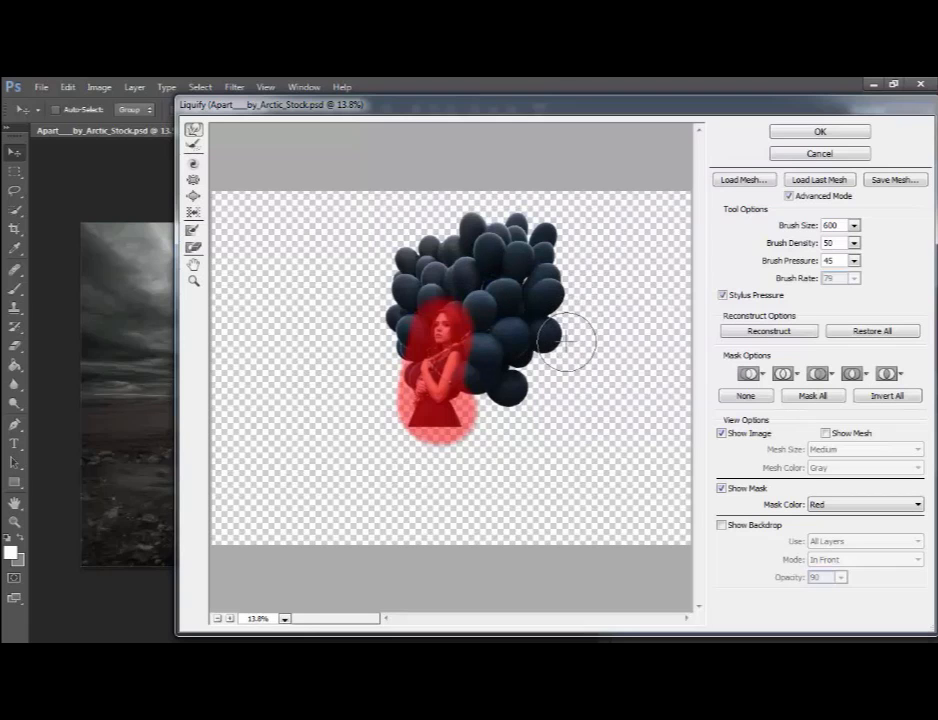
pyautogui.moveTo(524, 420)
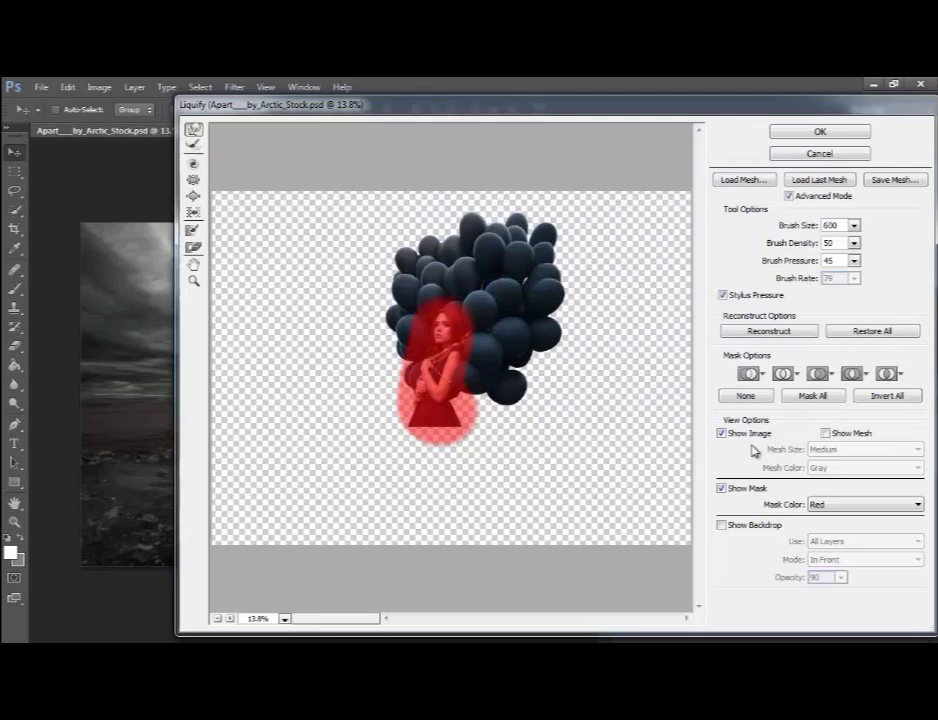
pyautogui.moveTo(644, 244)
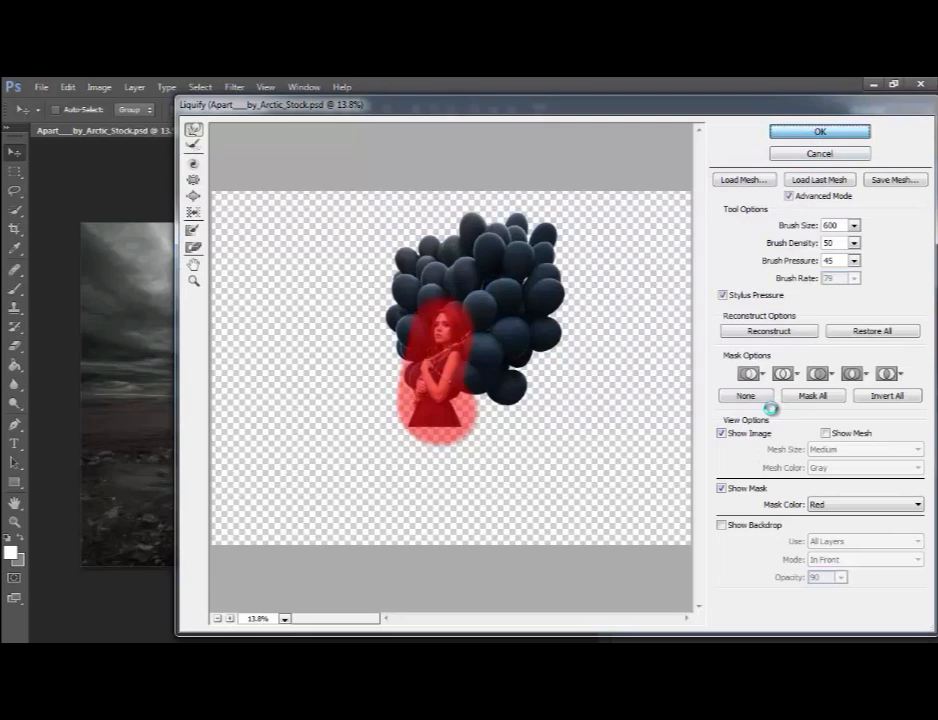
pyautogui.click(820, 132)
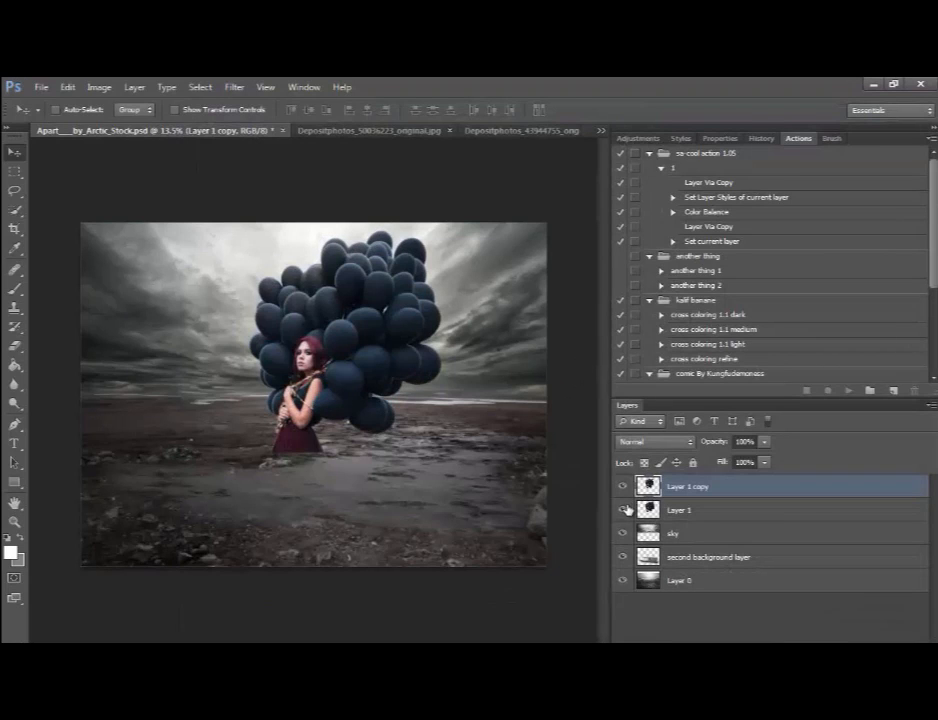
# - Toggle the liquified balloon copy's visibility to compare it against the original layer
pyautogui.click(622, 488)
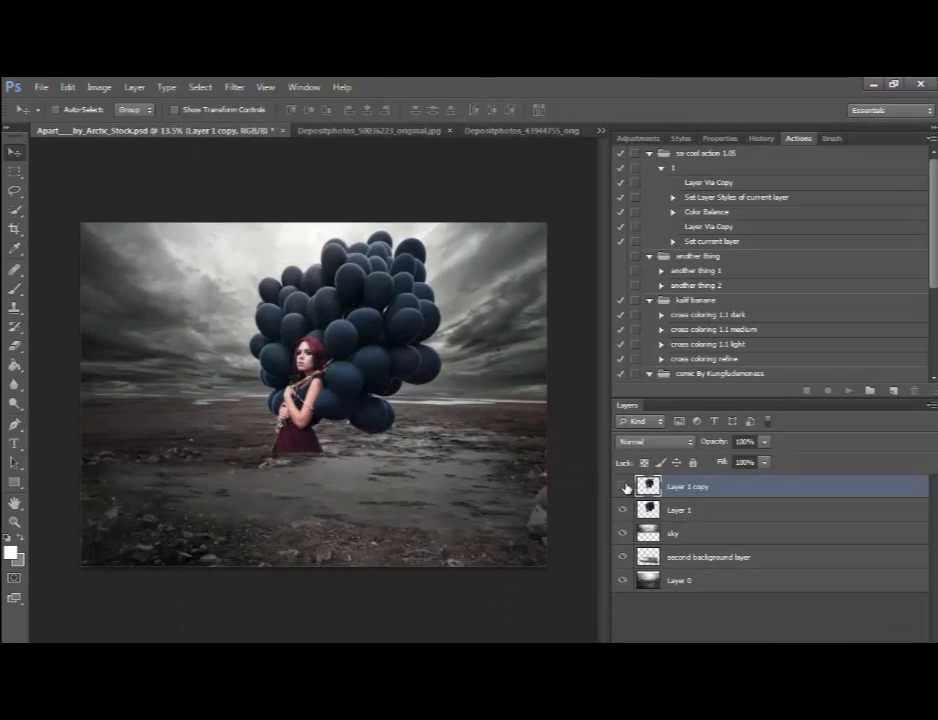
pyautogui.click(622, 488)
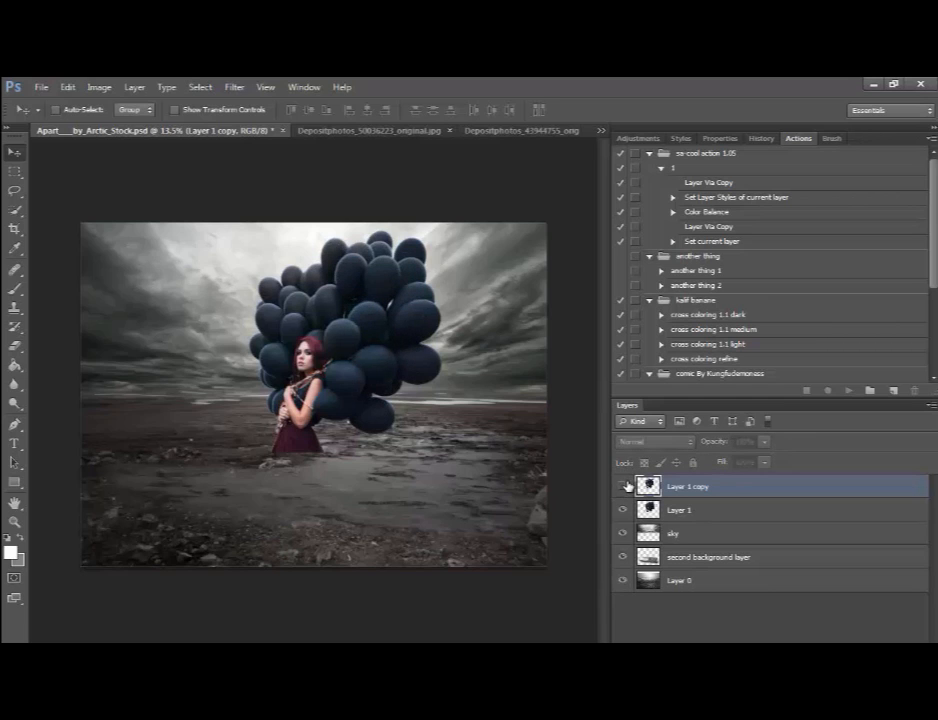
pyautogui.click(624, 486)
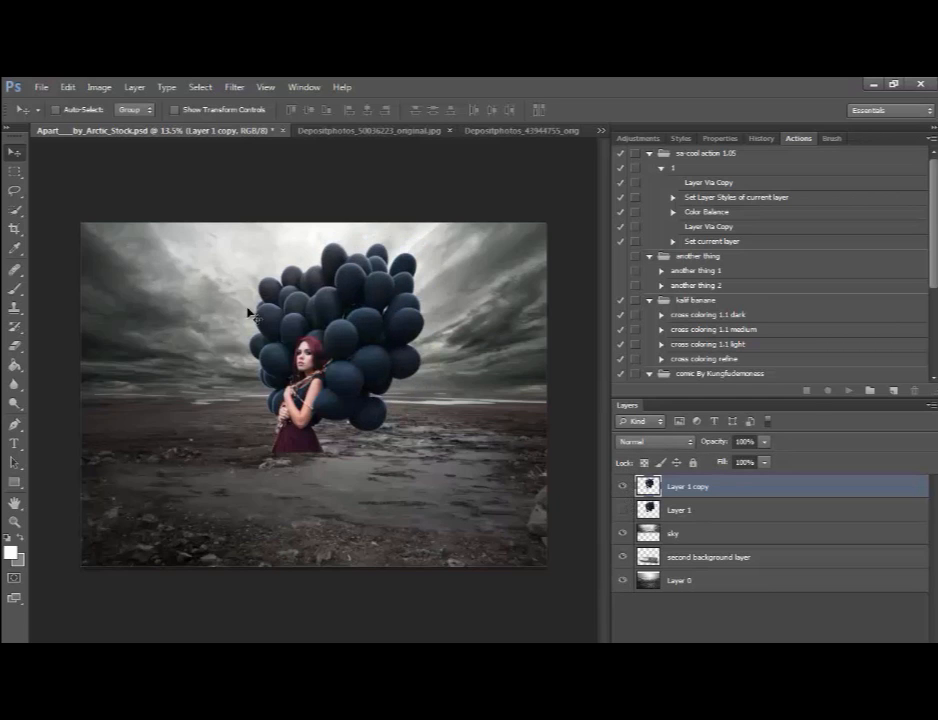
pyautogui.moveTo(590, 322)
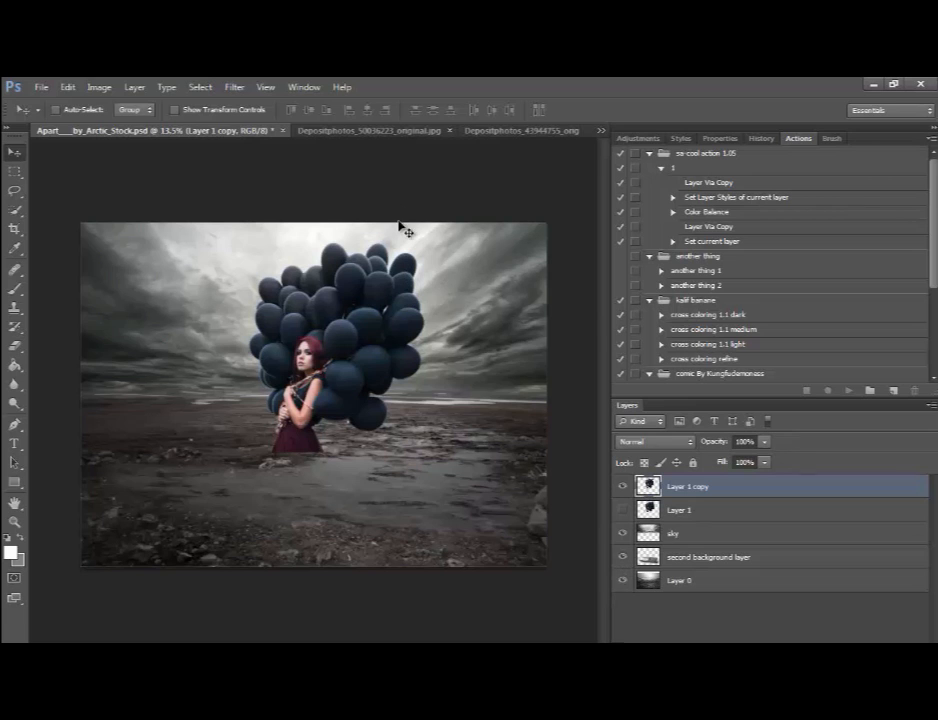
pyautogui.moveTo(398, 304)
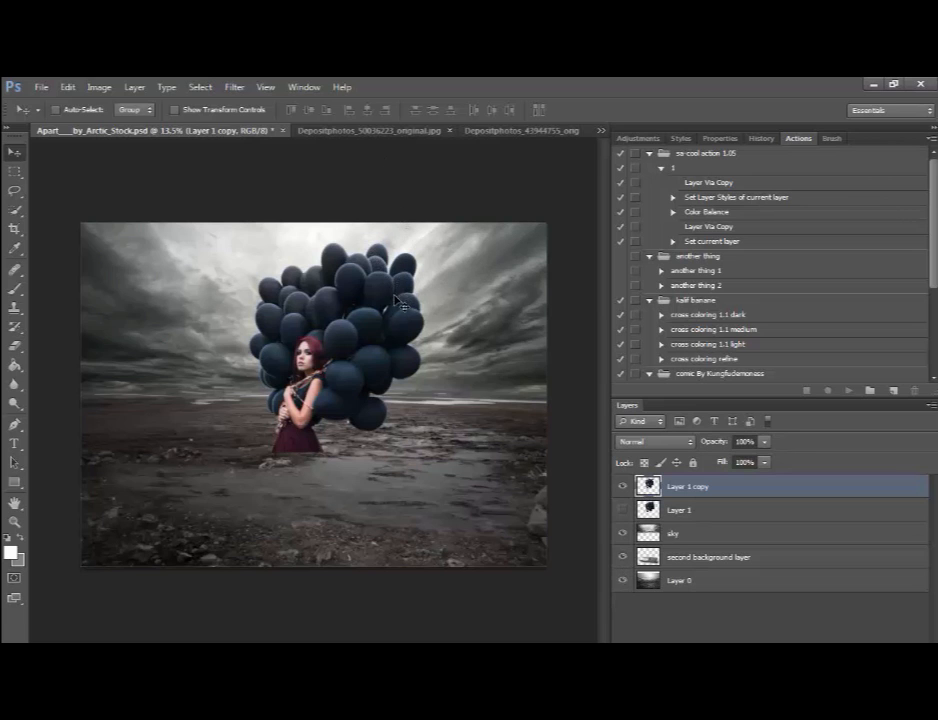
pyautogui.moveTo(560, 432)
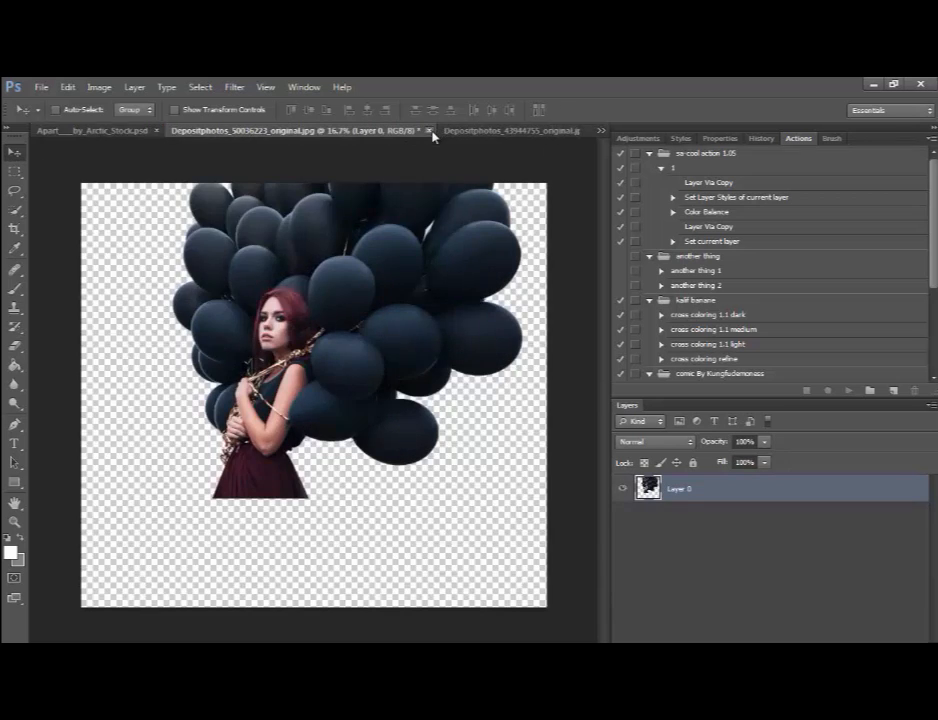
# - Lasso the long grey dress from the mannequin photo and scale it into place below the woman
pyautogui.click(290, 132)
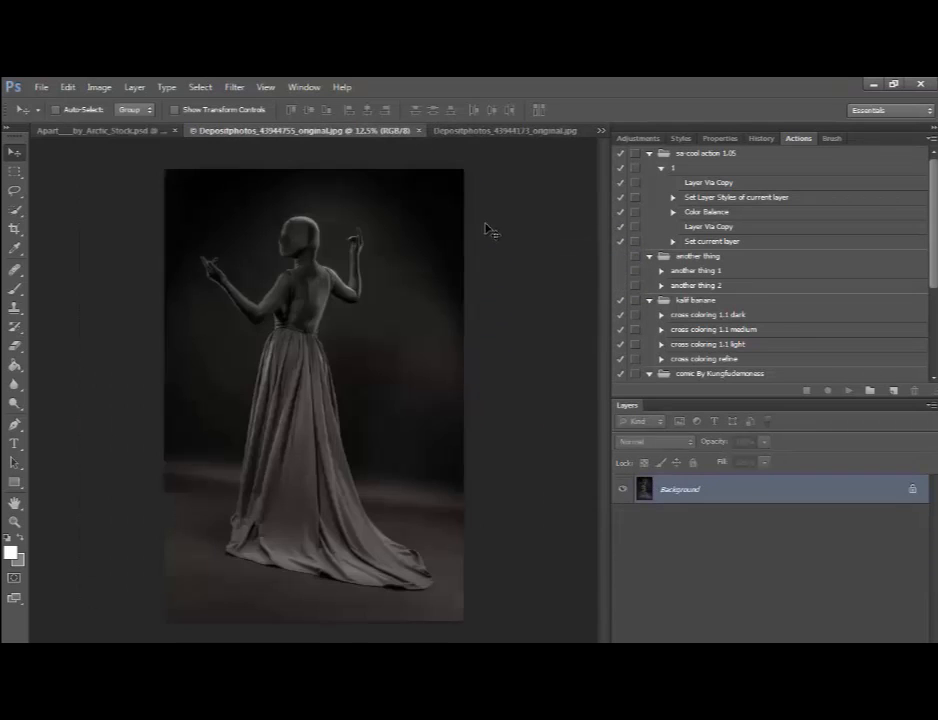
pyautogui.click(456, 130)
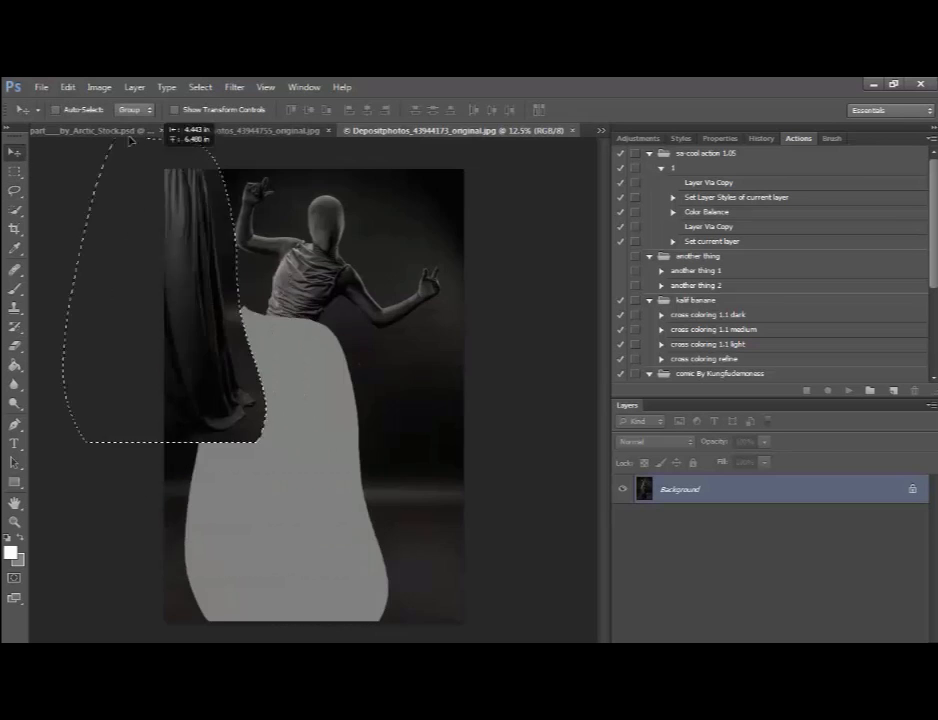
pyautogui.click(90, 130)
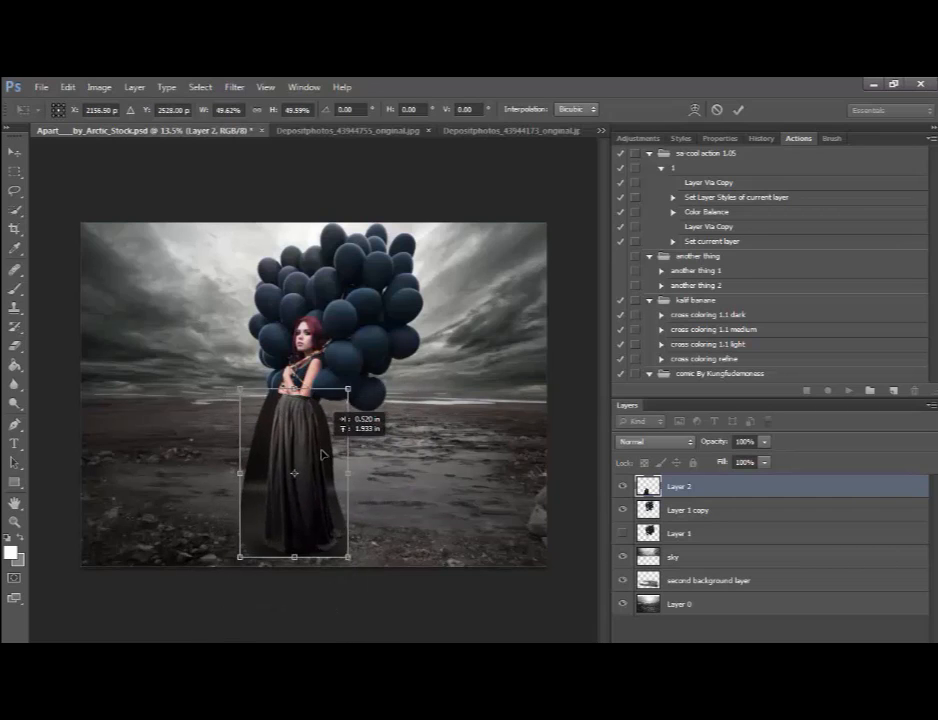
pyautogui.moveTo(324, 456); pyautogui.dragTo(292, 482)
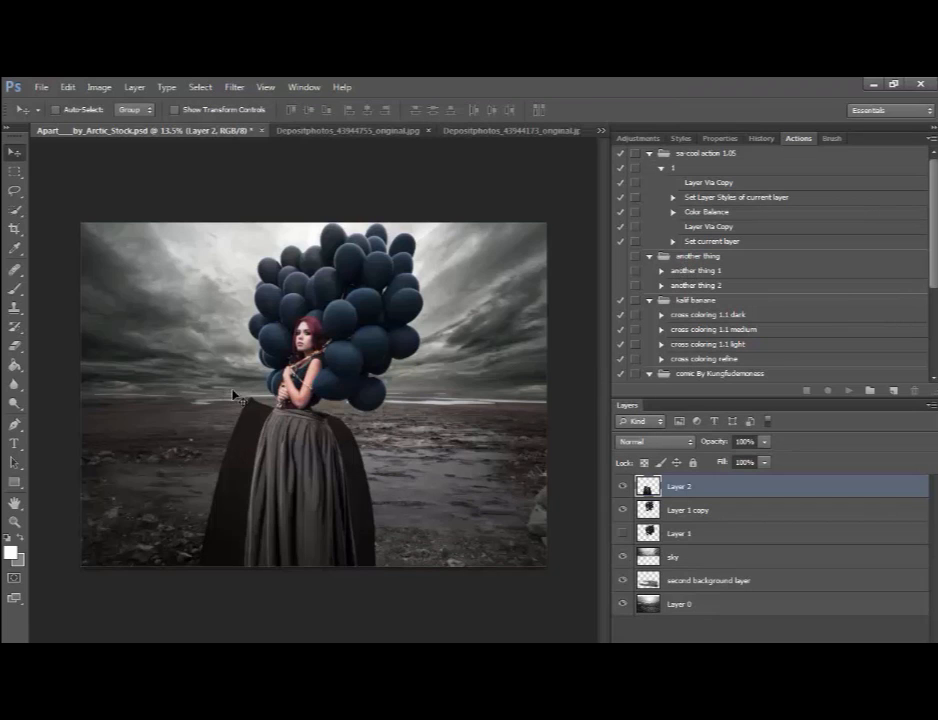
pyautogui.moveTo(656, 472)
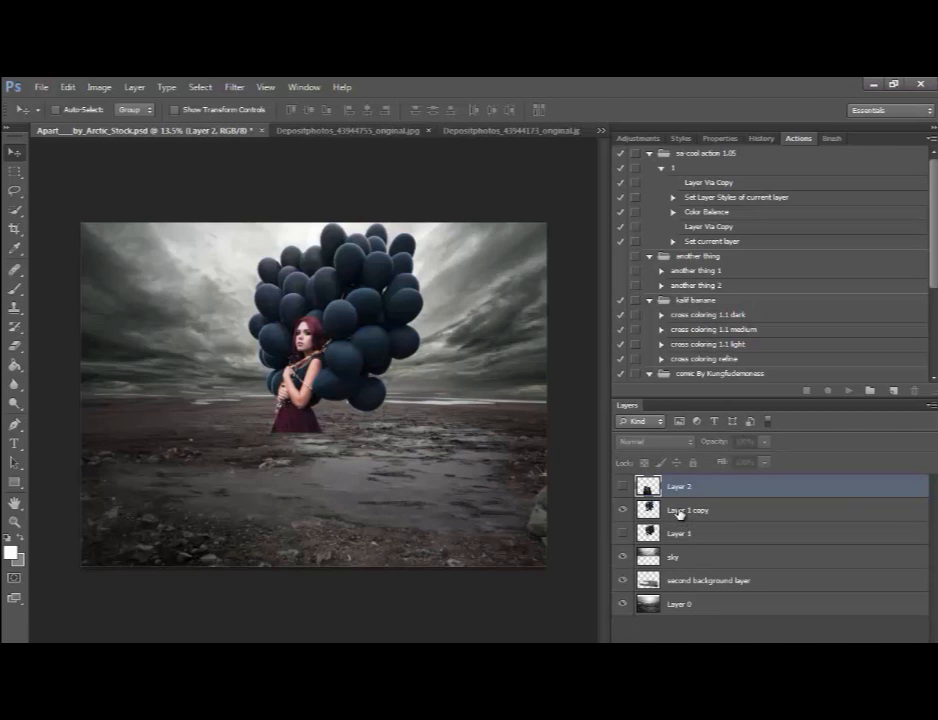
# - Select the woman-and-balloons copy layer and rescale it with Free Transform
pyautogui.click(688, 510)
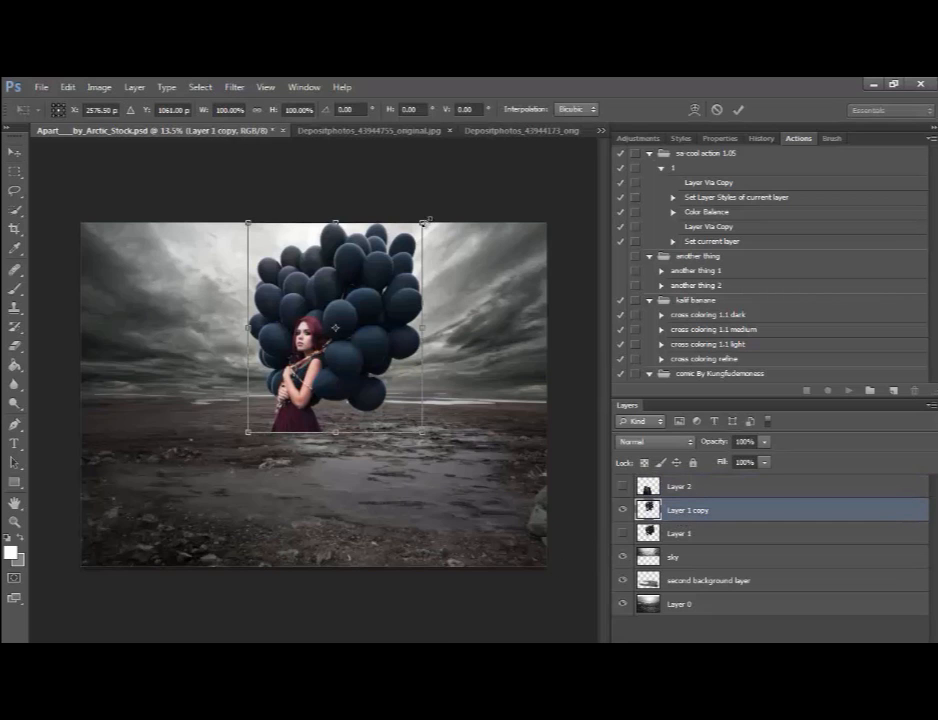
pyautogui.moveTo(424, 224); pyautogui.dragTo(408, 242)
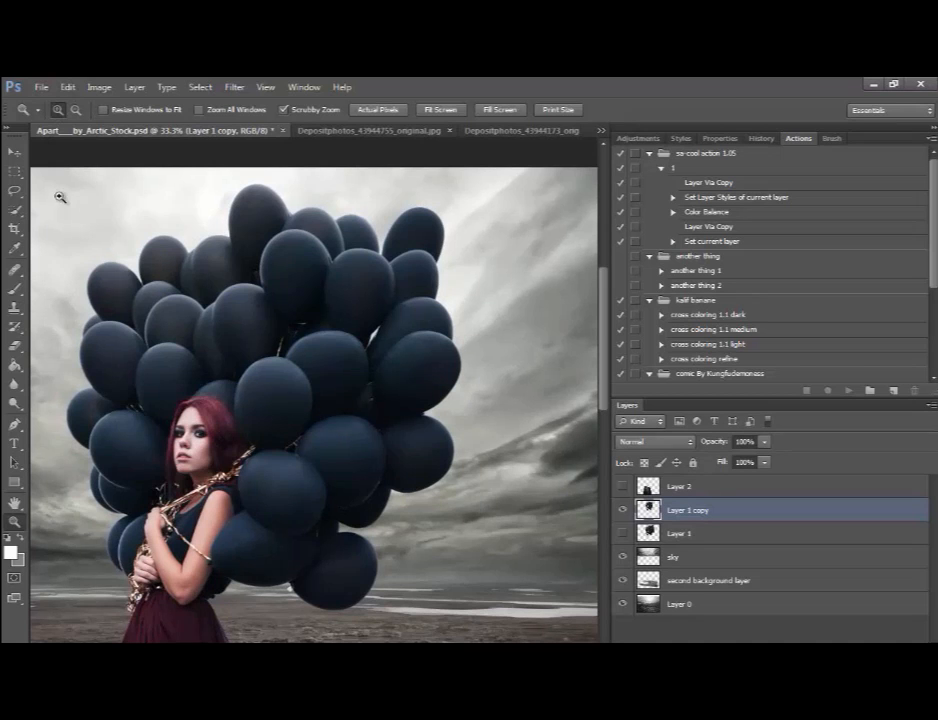
# - At 500% magnification, trace a freehand selection along the top balloon outlines
pyautogui.click(14, 174)
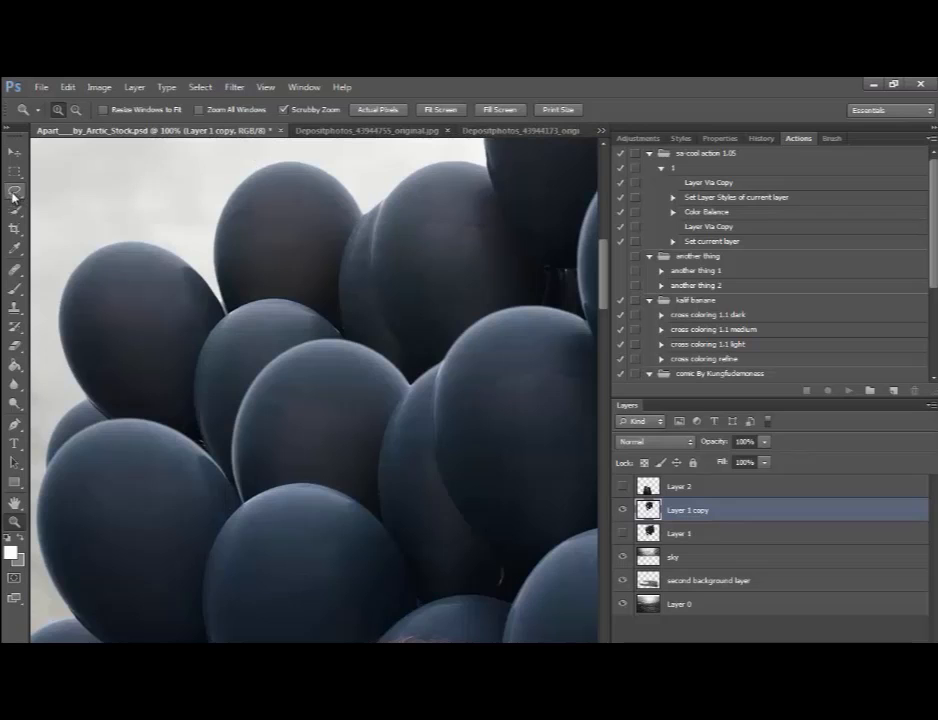
pyautogui.click(14, 192)
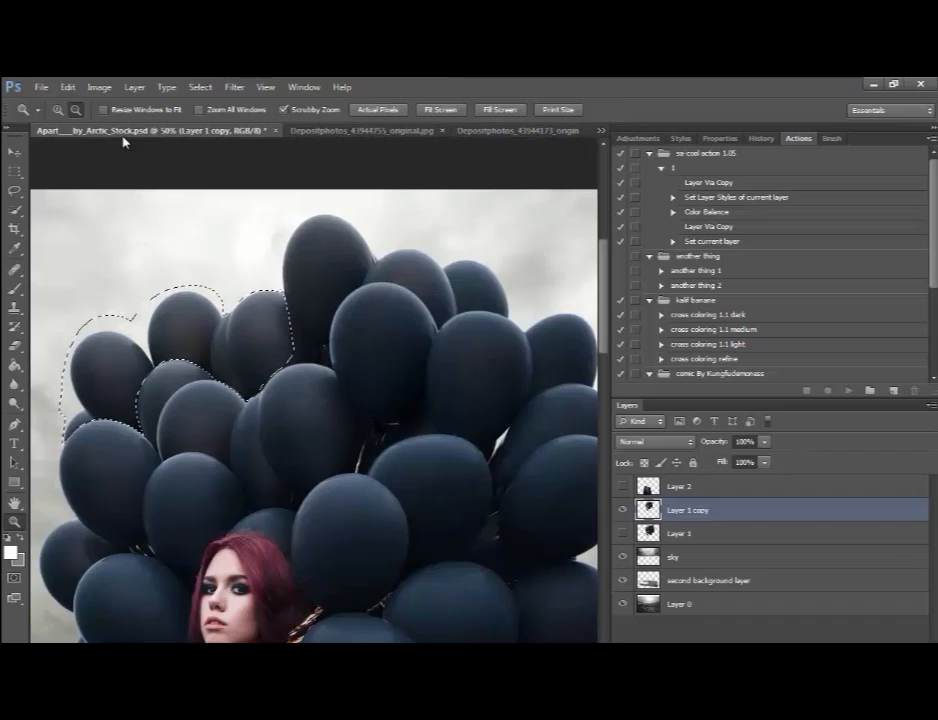
pyautogui.click(378, 108)
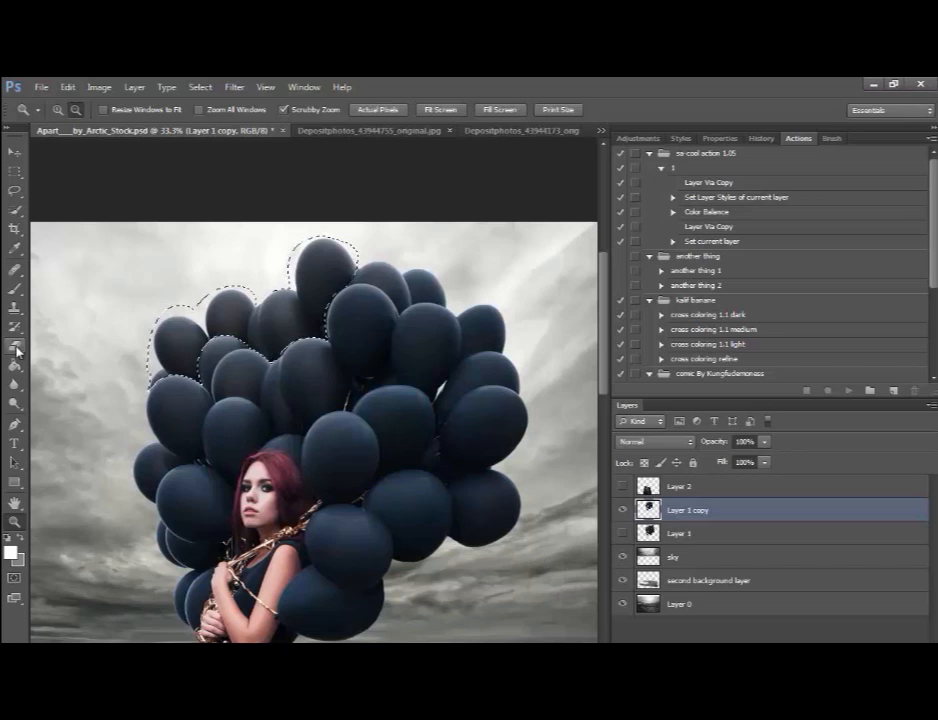
# - Paint with the Brush inside the selection over the sky above the top balloons
pyautogui.click(16, 352)
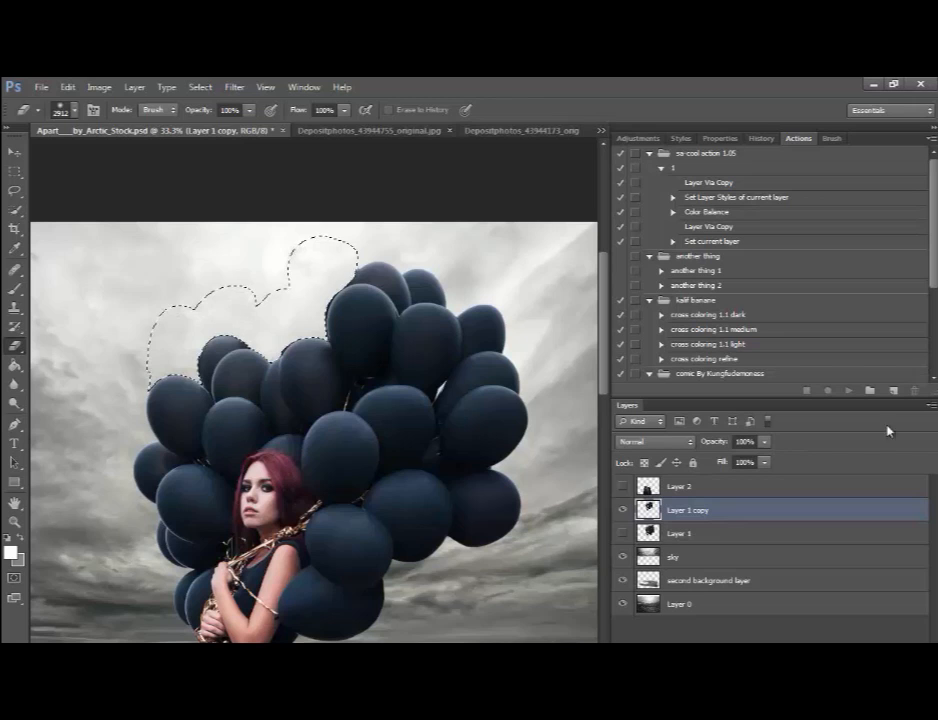
pyautogui.moveTo(832, 460)
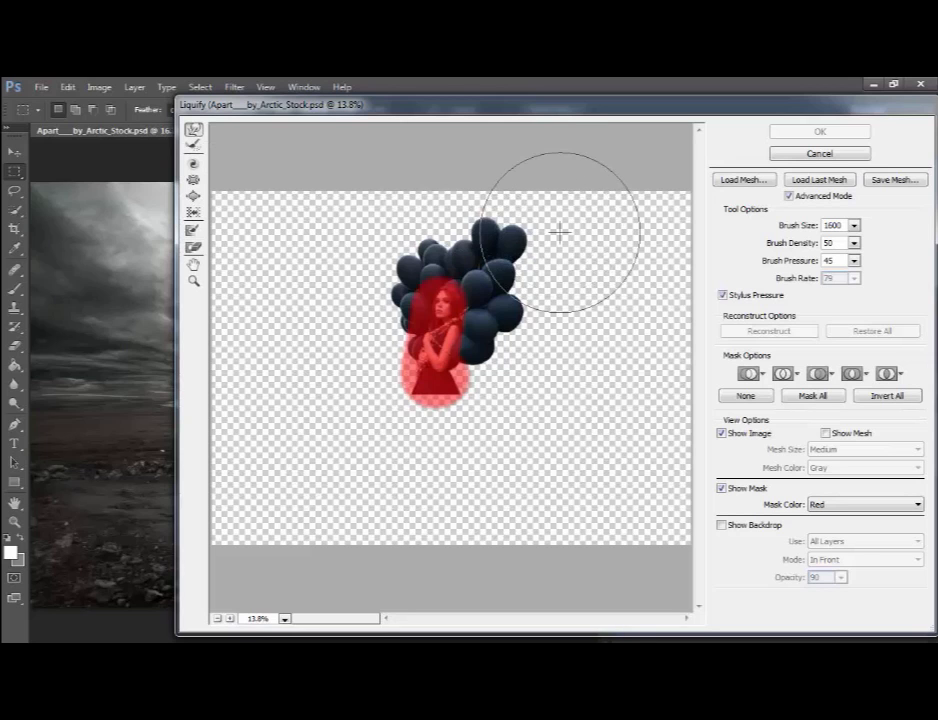
# - Push part of the balloon cluster with Forward Warp and commit the Liquify result
pyautogui.moveTo(560, 230); pyautogui.dragTo(500, 264)
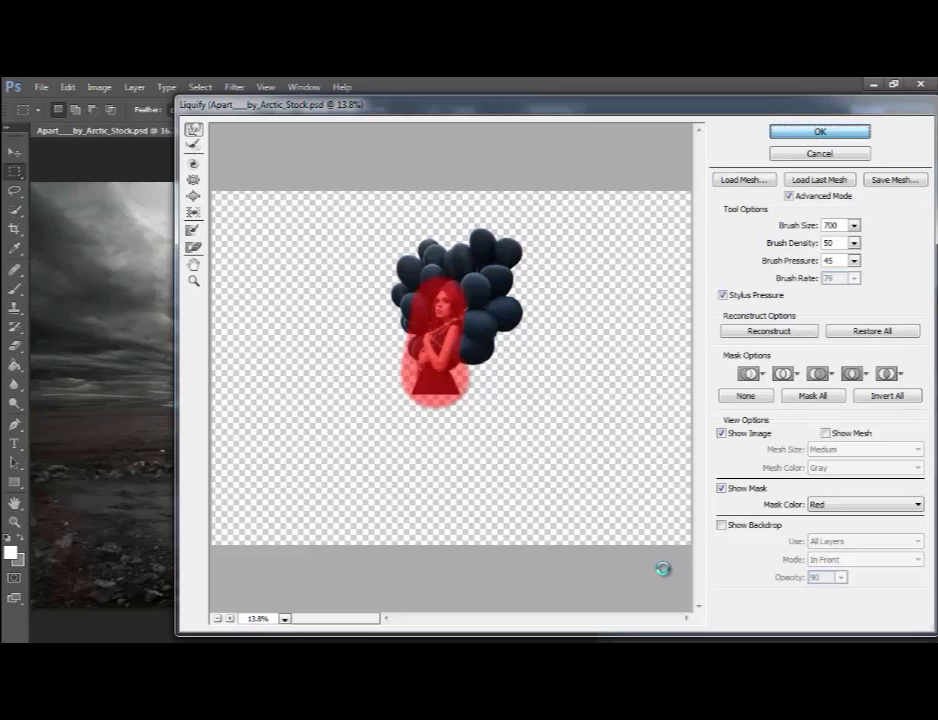
pyautogui.click(820, 132)
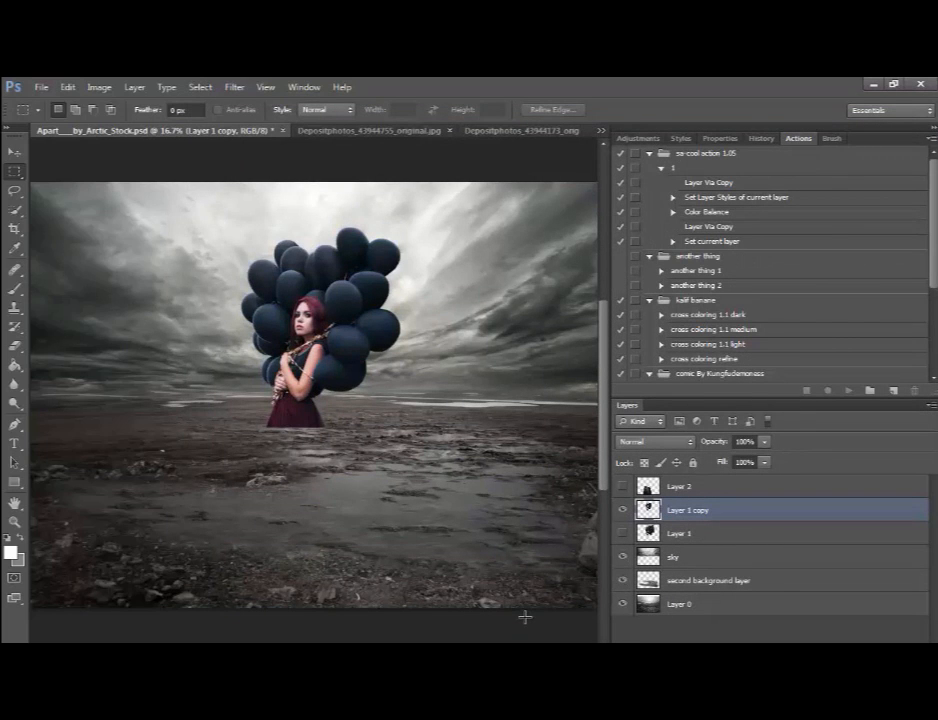
# - Place the grey dress image into the composite beneath the woman's torso
pyautogui.click(622, 532)
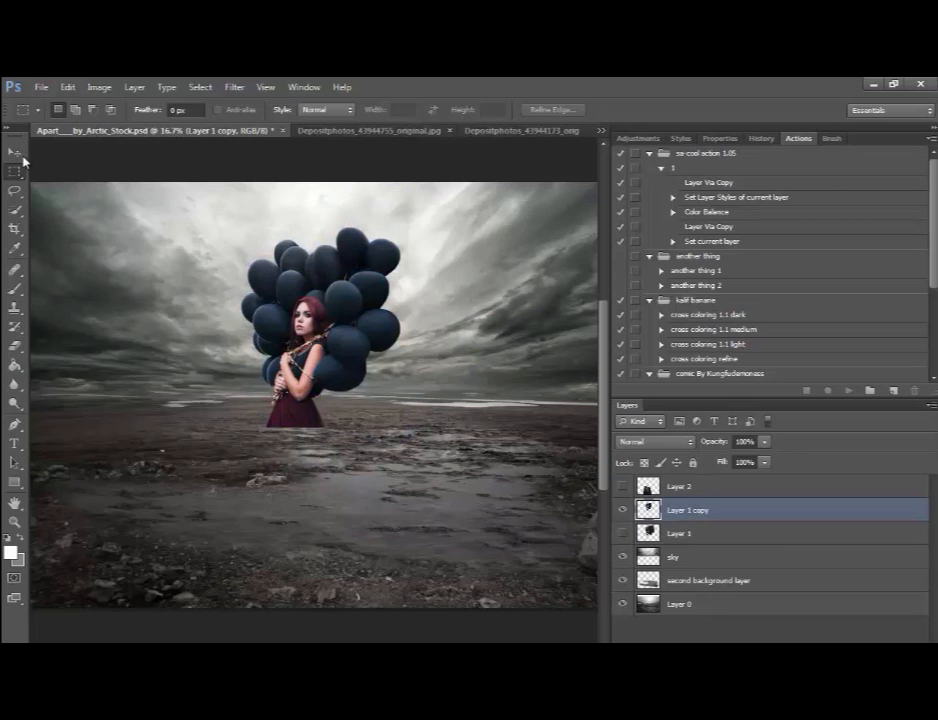
pyautogui.click(16, 152)
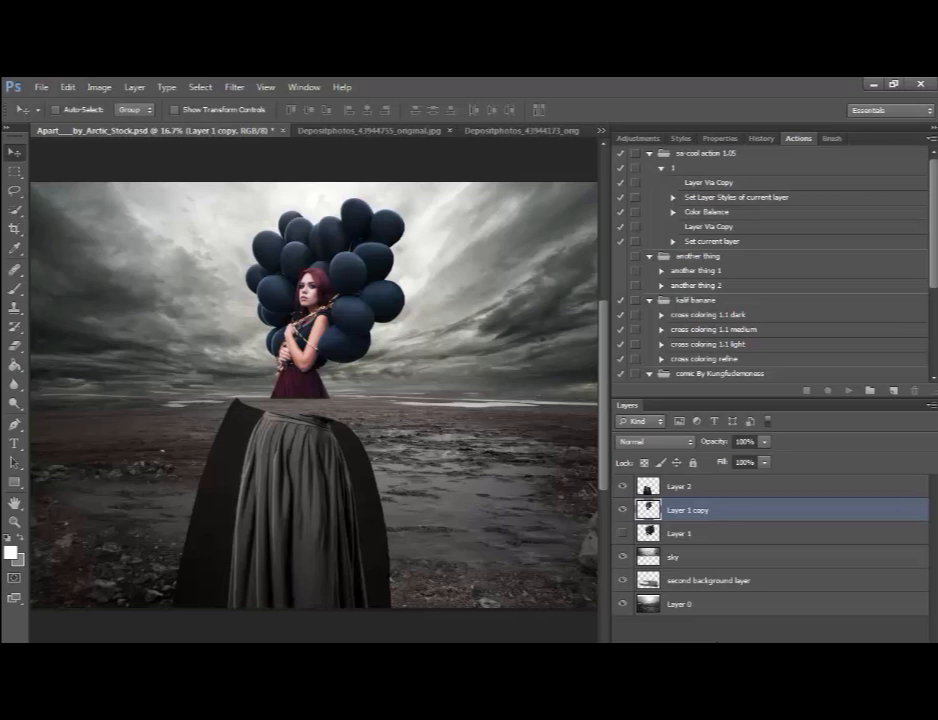
pyautogui.moveTo(696, 504)
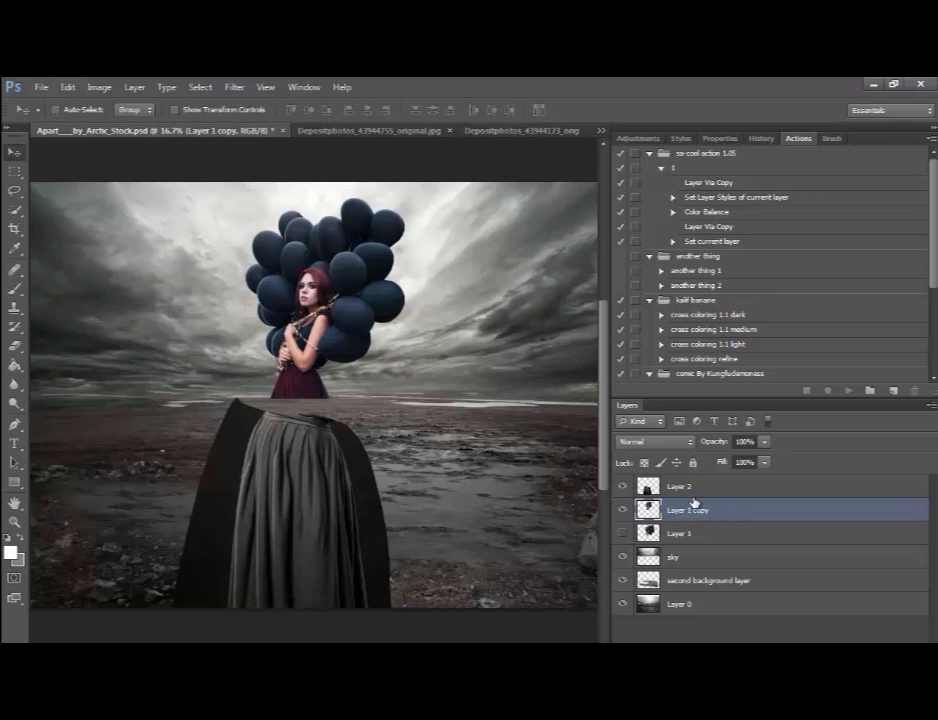
# - Rename the layers to 'model' and a descriptive name such as 'dress'
pyautogui.doubleClick(688, 510)
pyautogui.write('model')
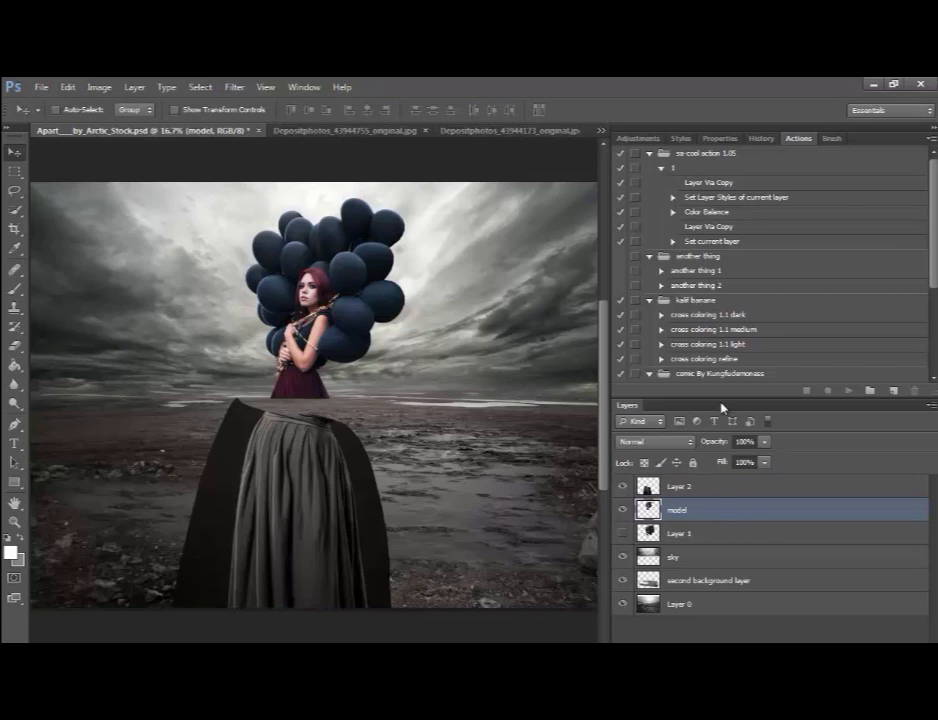
pyautogui.doubleClick(678, 532)
pyautogui.write('model copy')
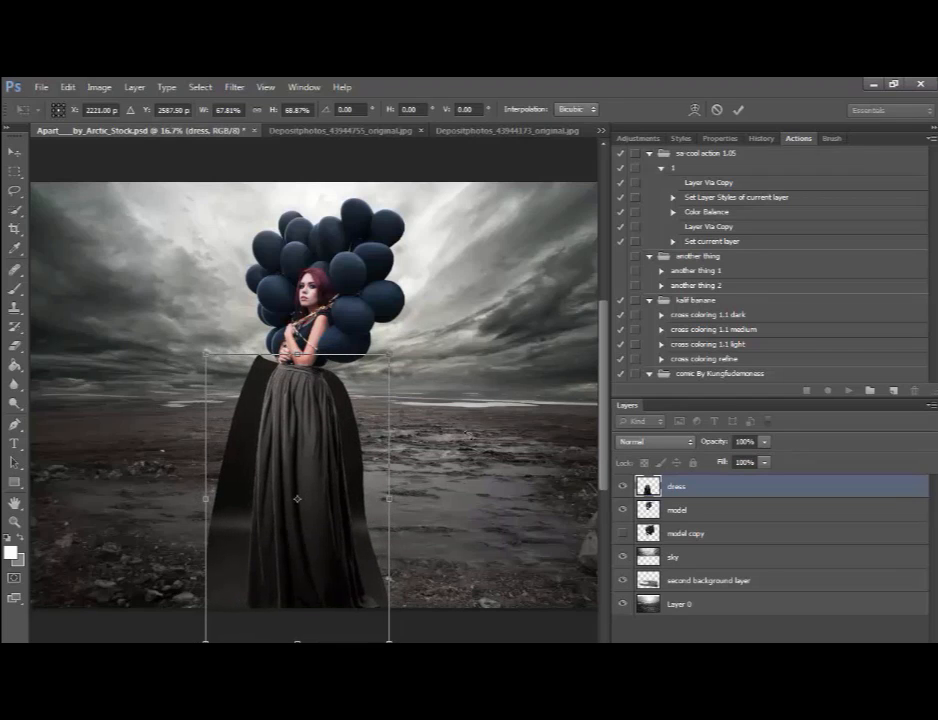
# - Free Transform the dress larger so its top reaches the woman's waist
pyautogui.moveTo(388, 498); pyautogui.dragTo(380, 498)
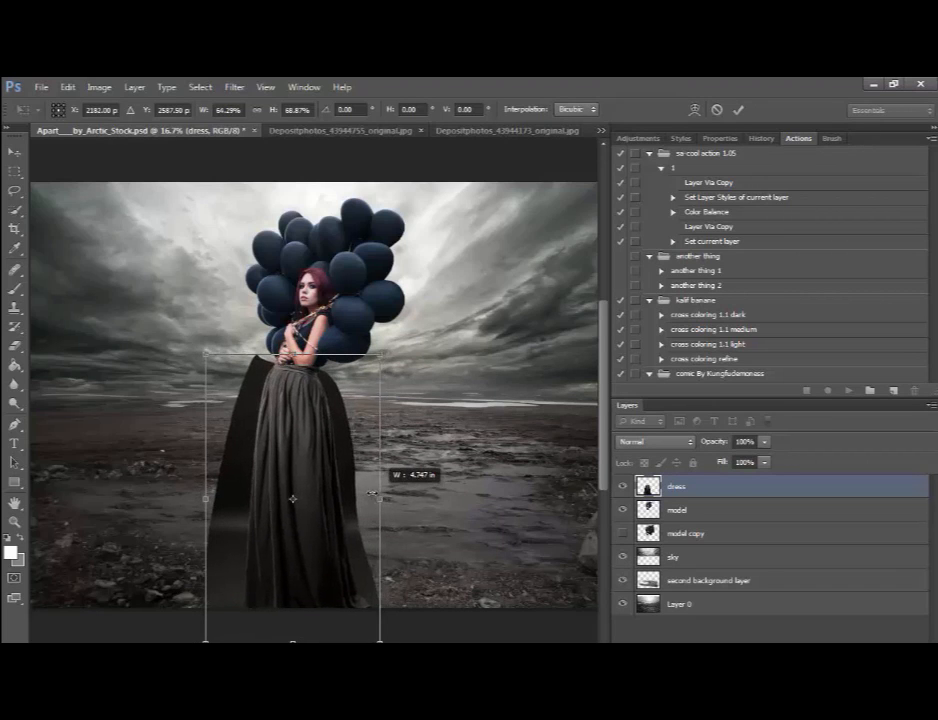